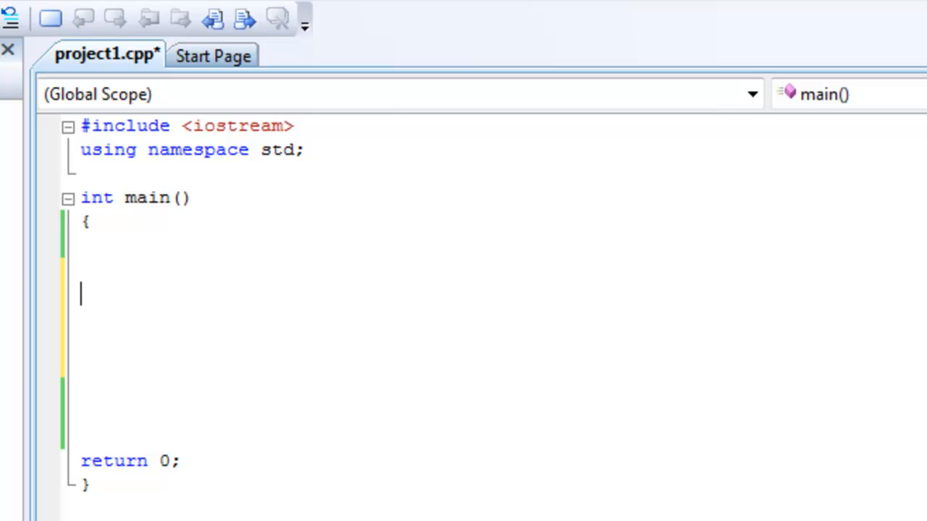
Step: Declare the integer variable number at the start of main
type("int")
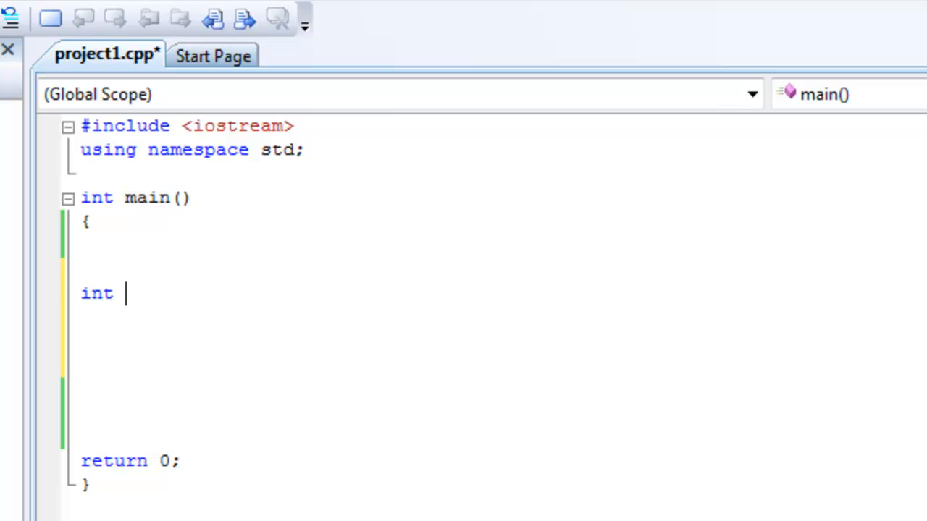
type("num")
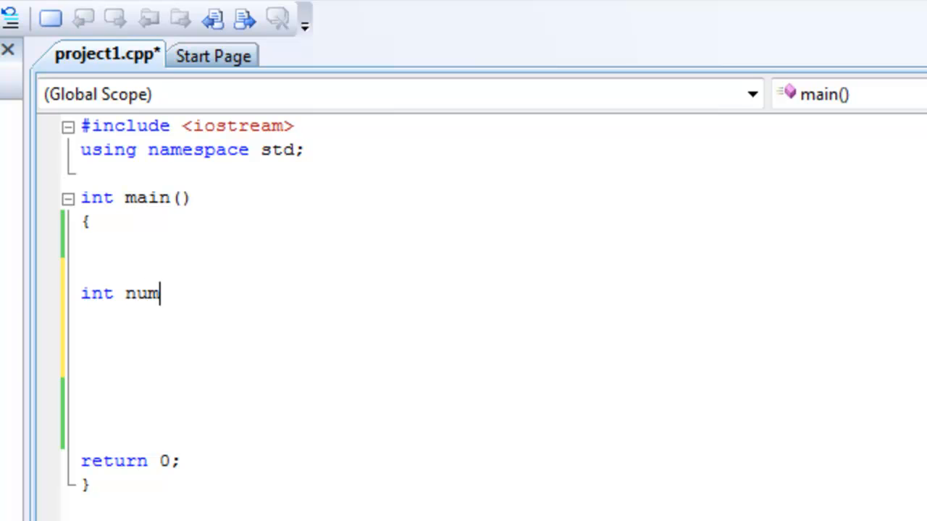
type("ber;")
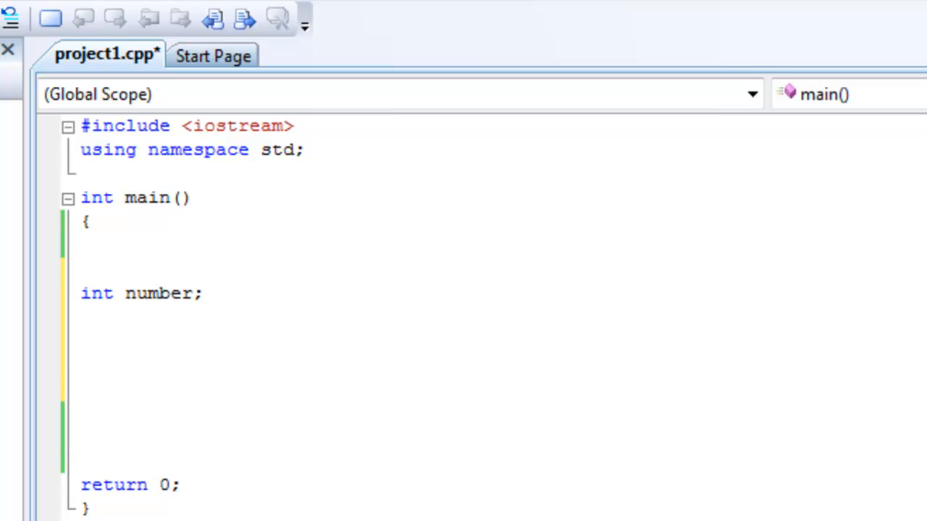
Step: Write a cout statement printing "Choose 1 for Mac, and 2 for Pc"
type("cout")
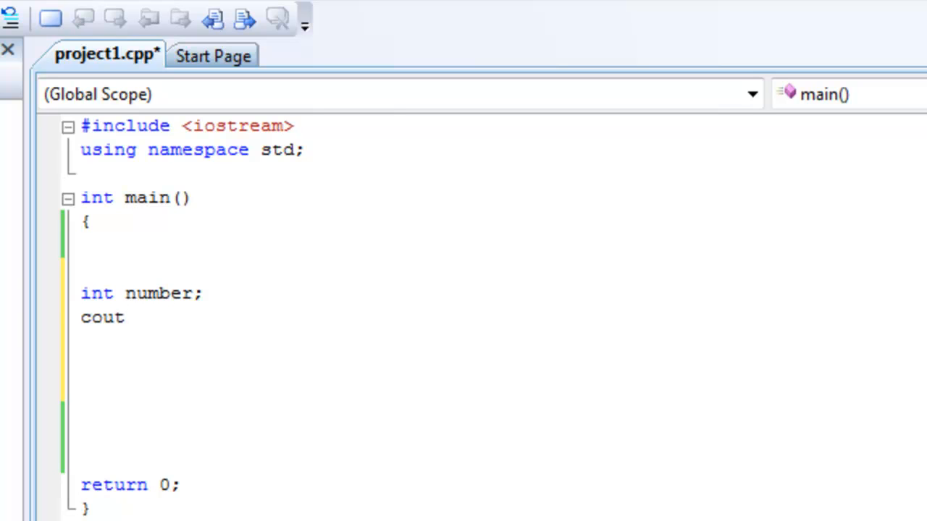
type("<< \"")
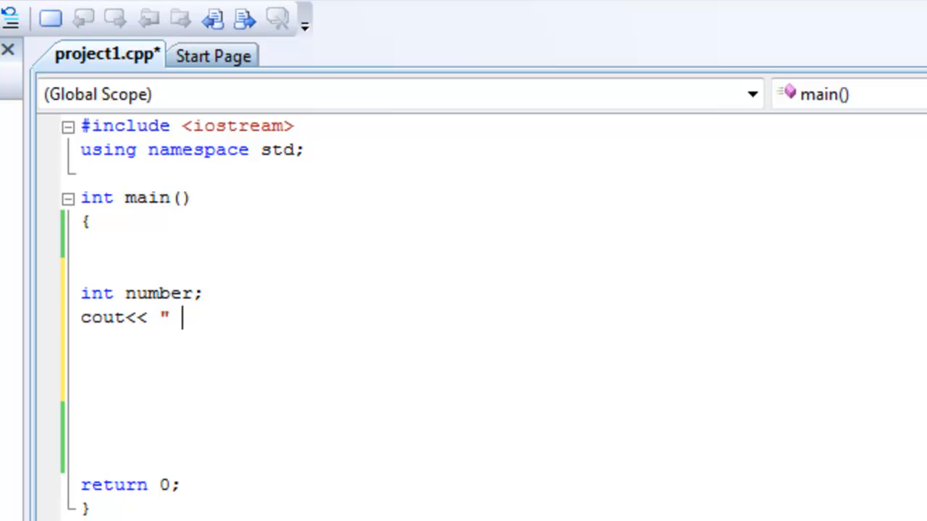
type("Ch")
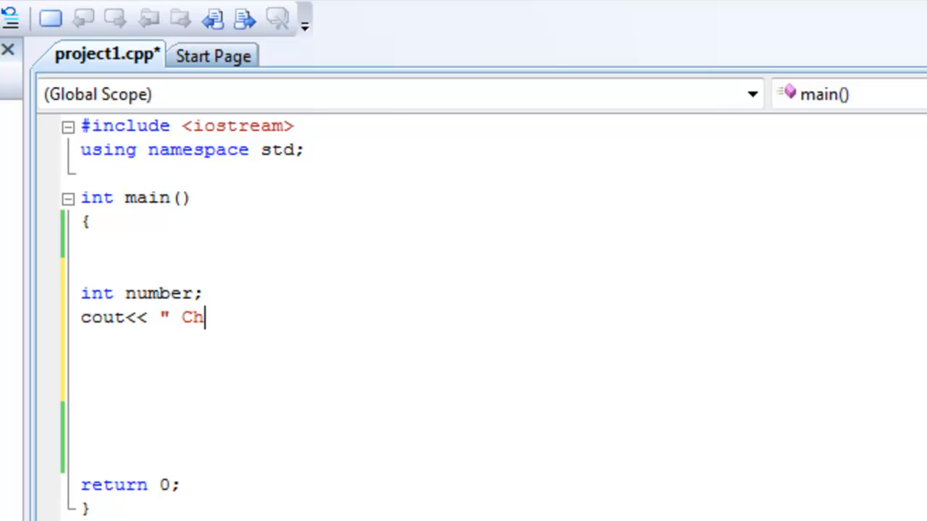
type("oose 1")
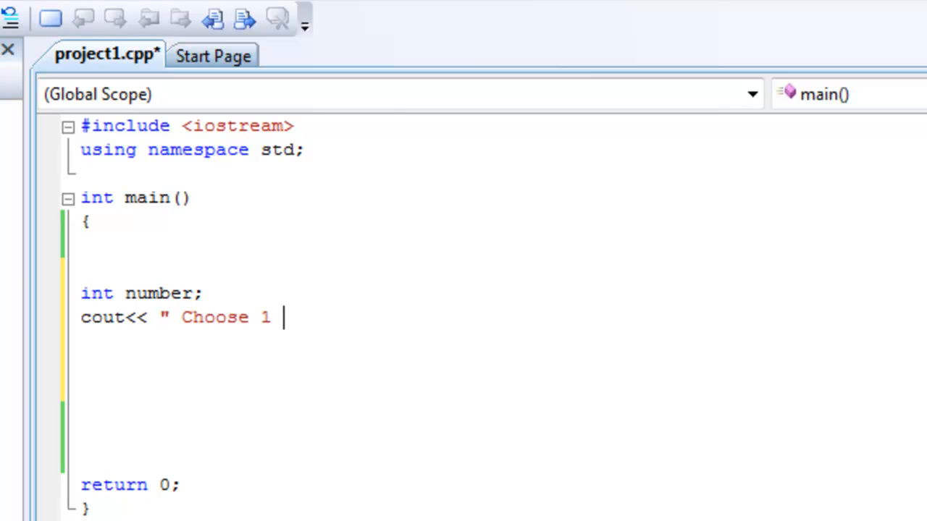
type("for mac")
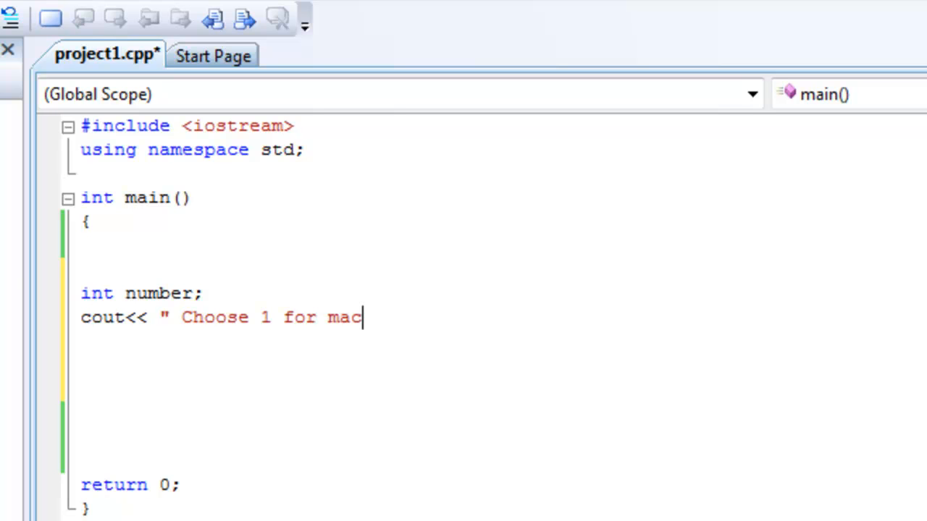
type(", and 2")
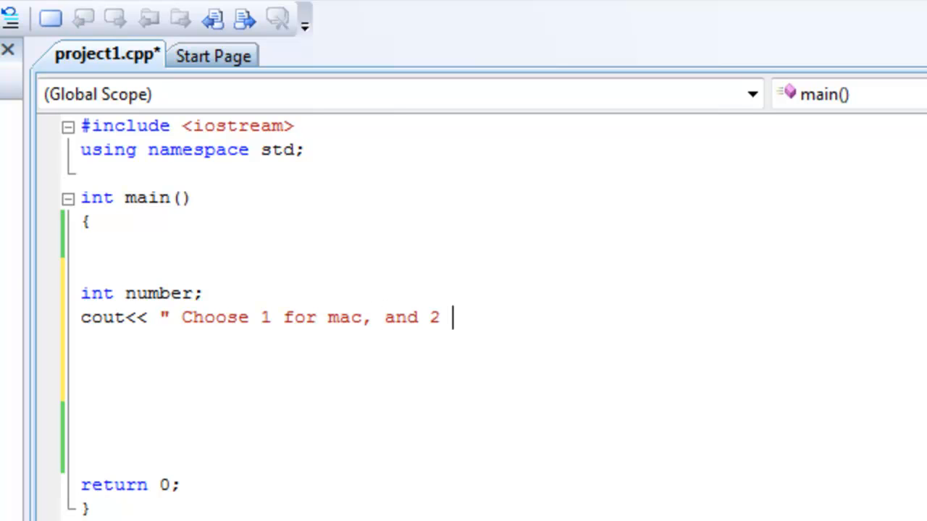
type("for Pc")
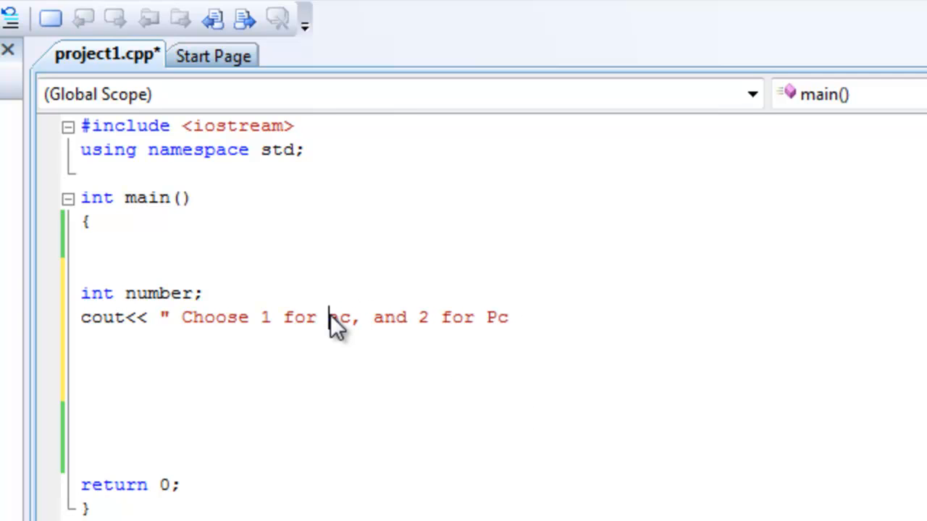
type("Ma")
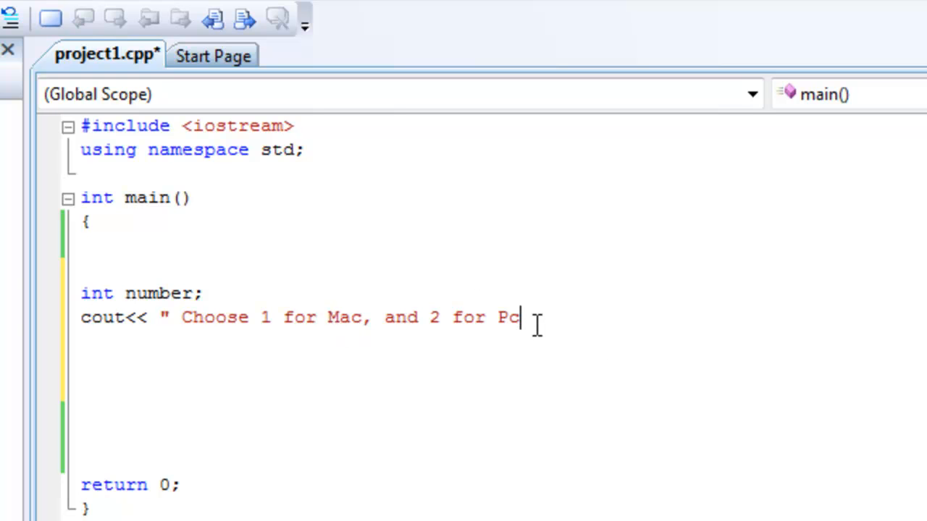
type("\";")
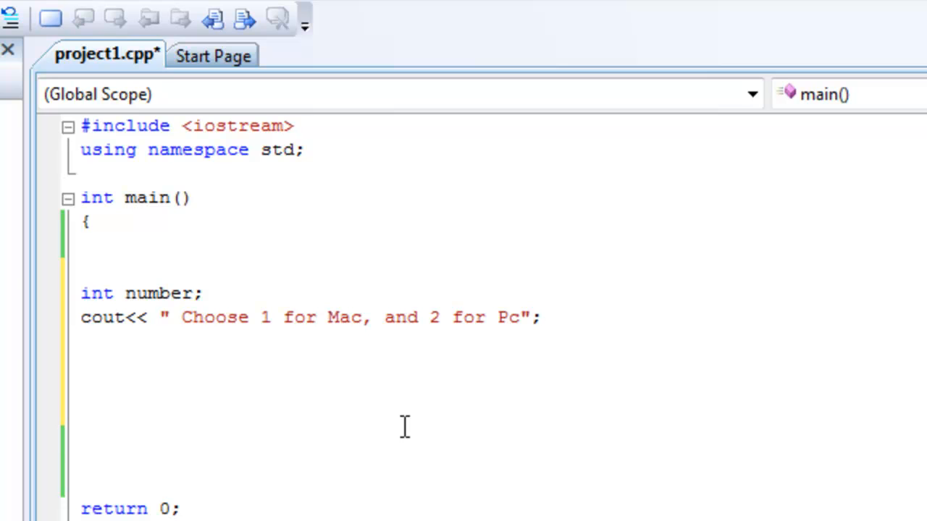
Step: Read the choice with cin >> number; and move to a fresh line below it
type("cin >")
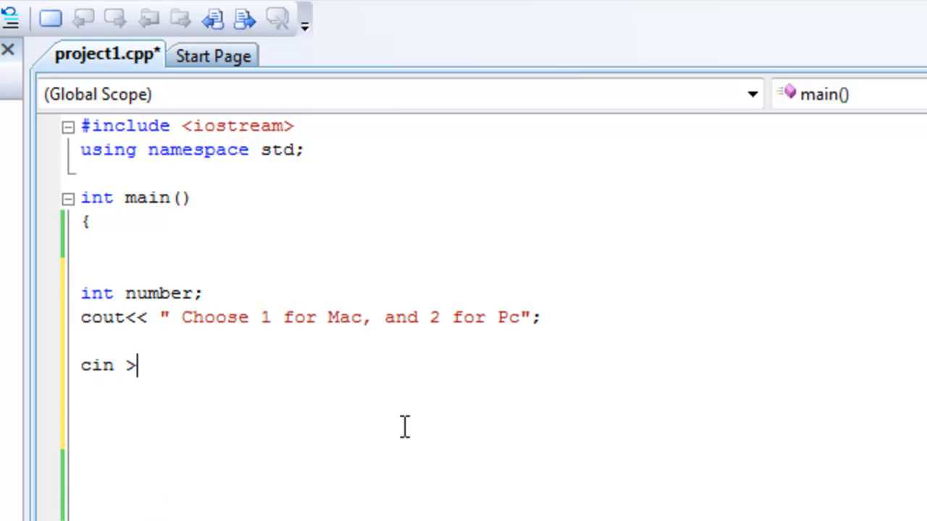
type("> num")
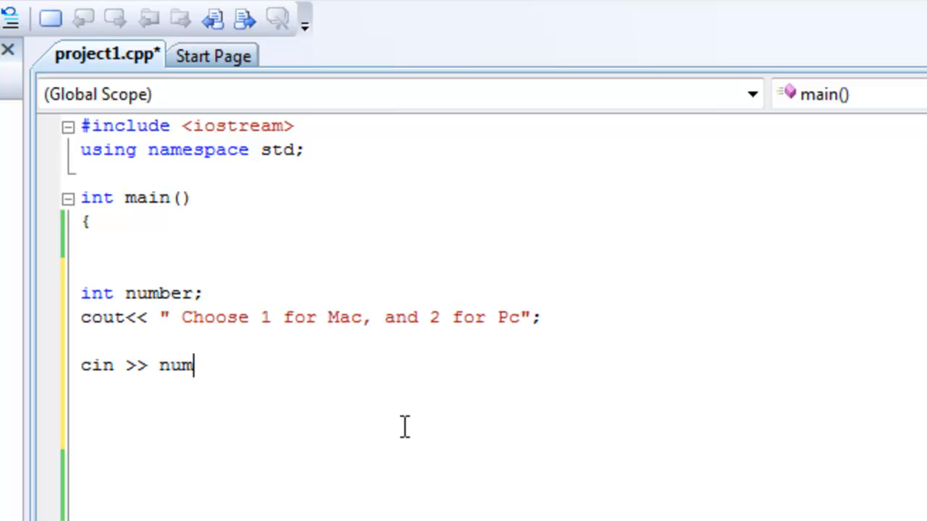
type("ber;")
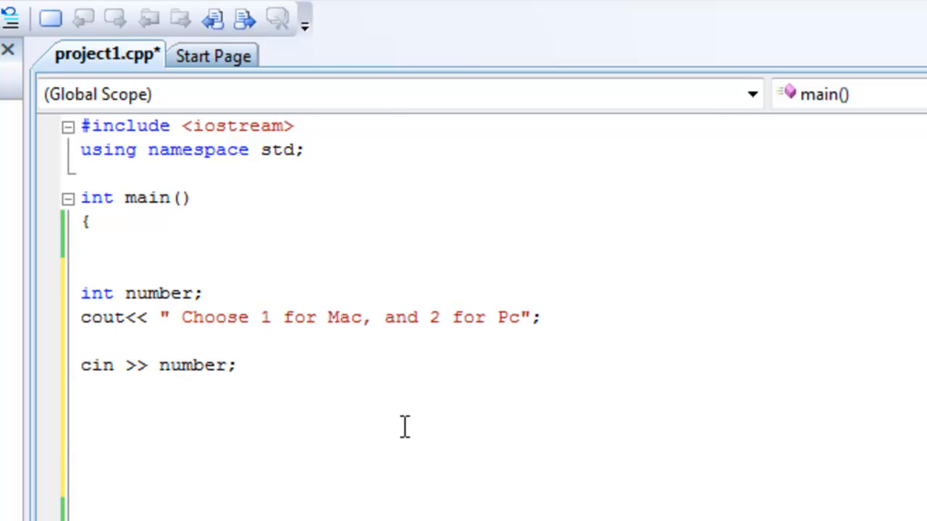
mouse_move(399, 427)
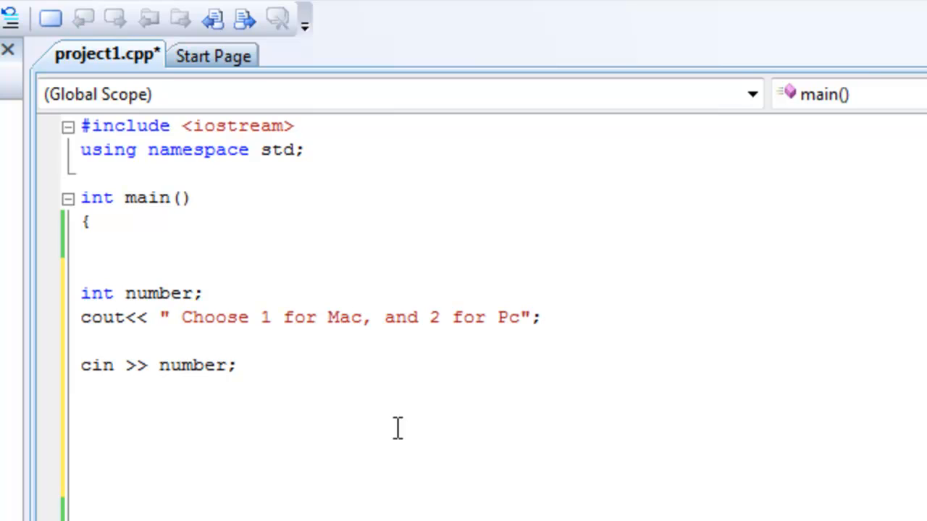
scroll("down", 3)
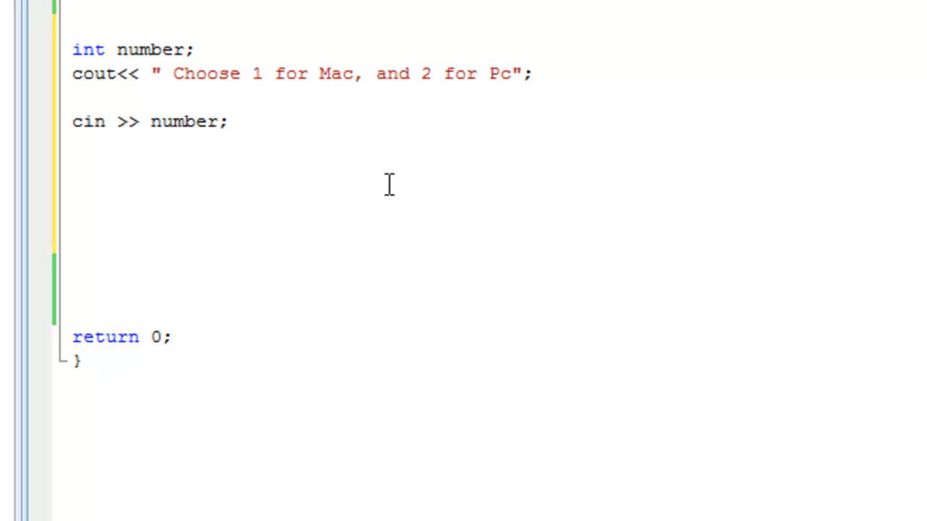
left_click(73, 171)
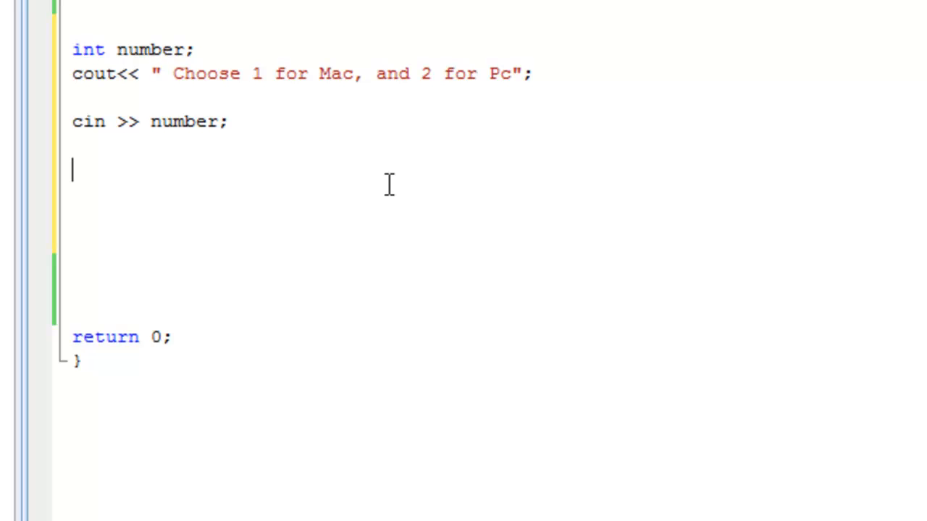
mouse_move(355, 194)
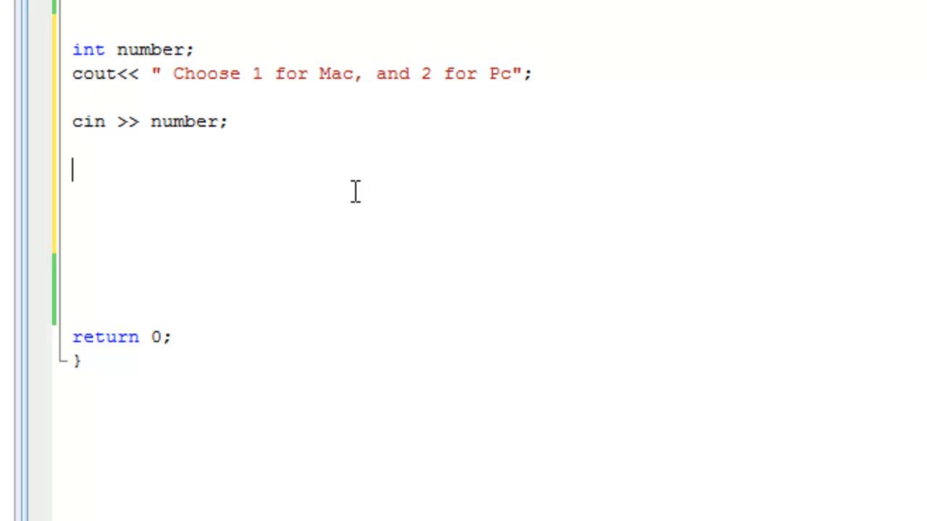
Step: Start a switch (number) block with its opening brace
type("swi")
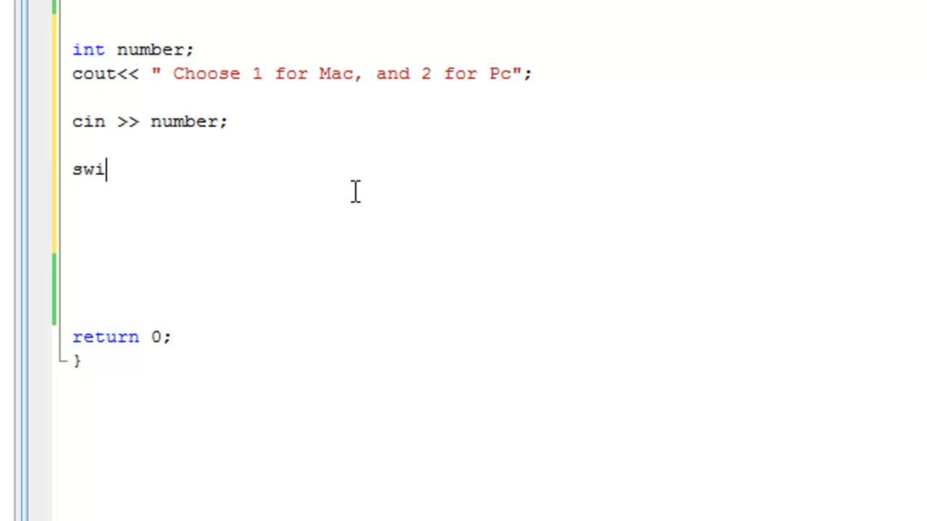
type("tch")
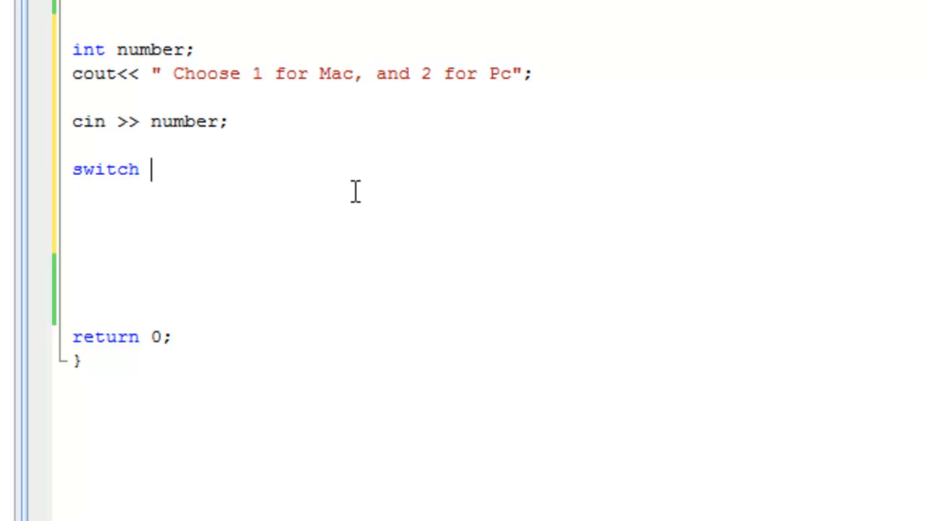
type("()")
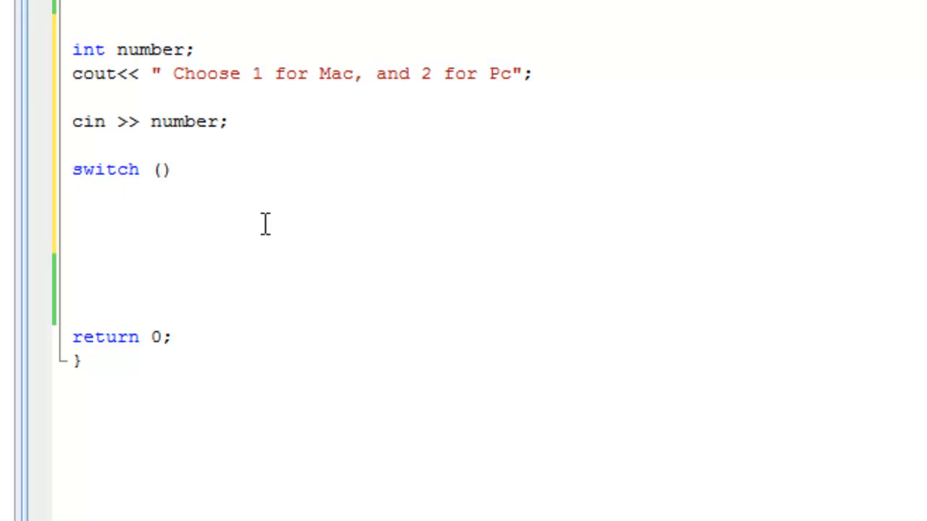
type("nu")
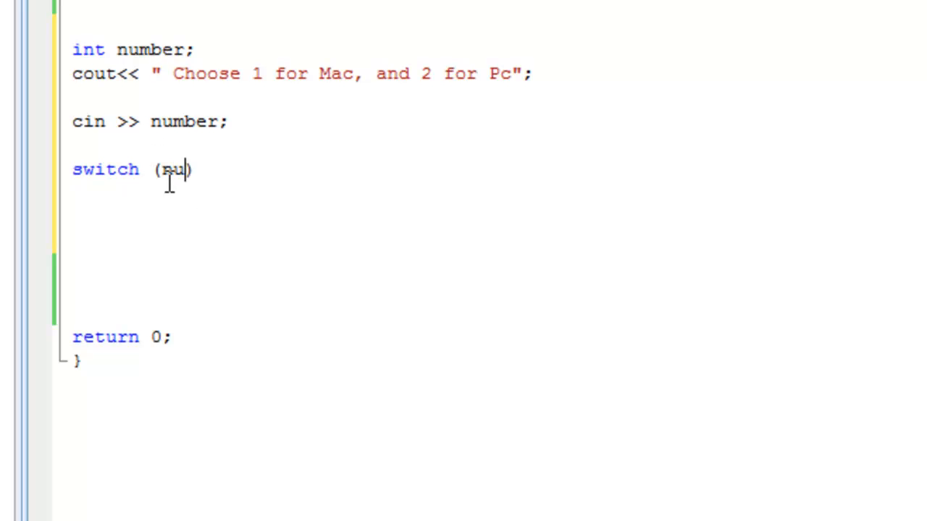
type("mber")
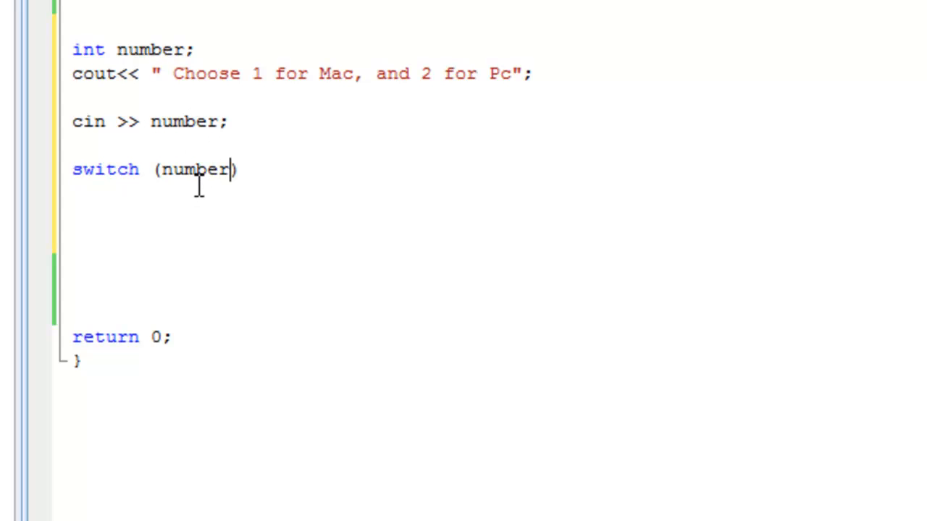
mouse_move(252, 169)
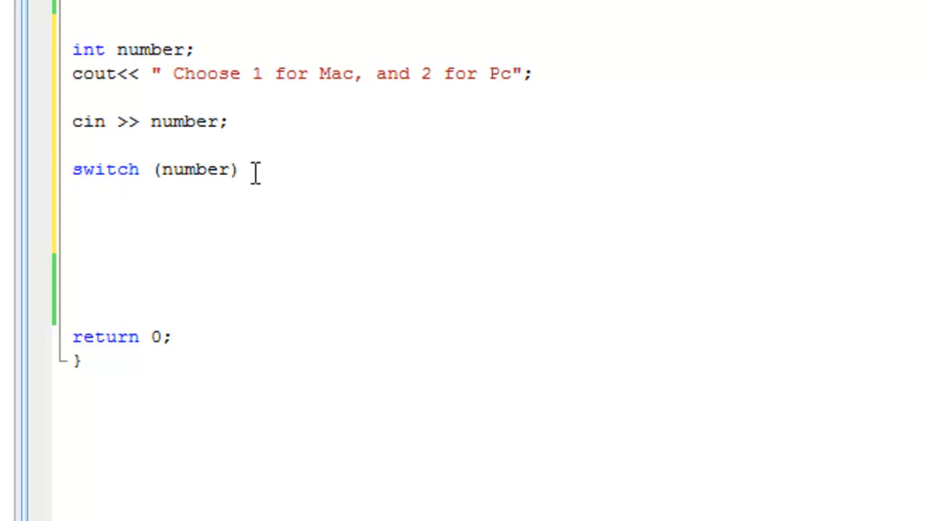
type("{")
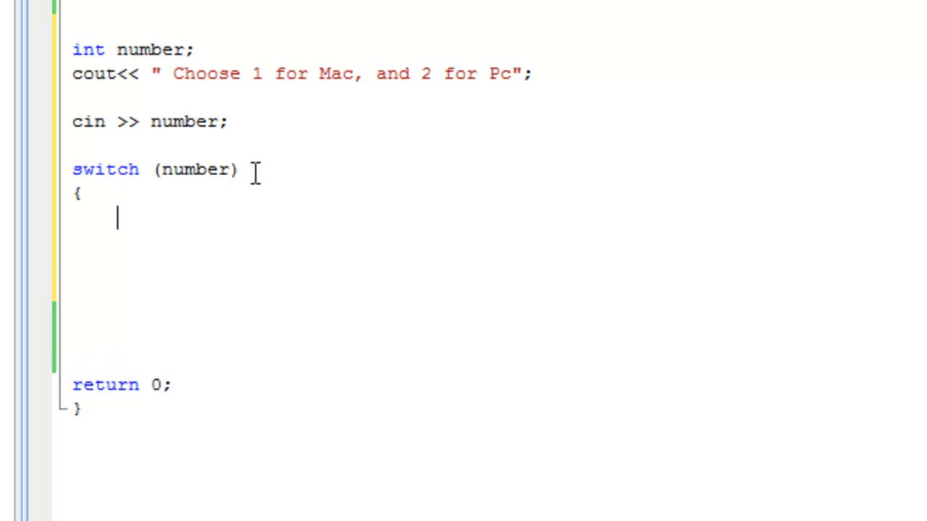
key("Backspace")
type("}")
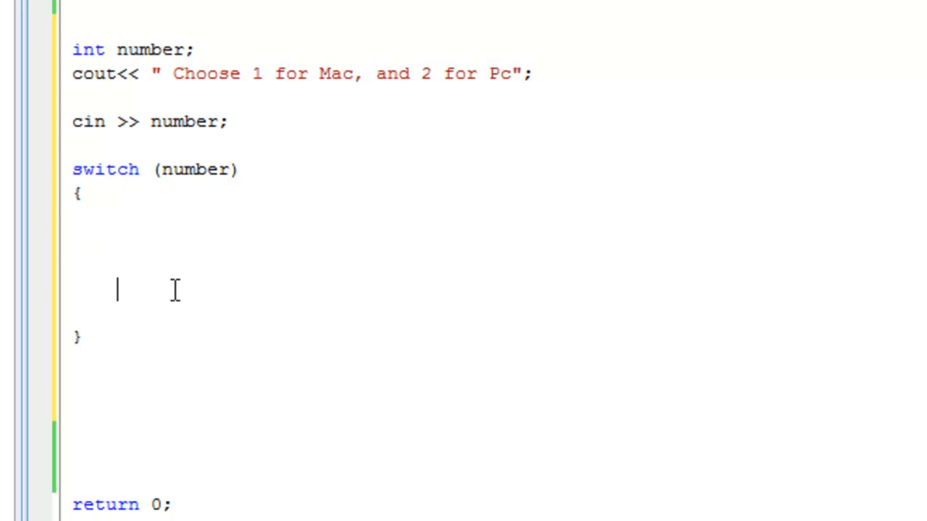
mouse_move(171, 258)
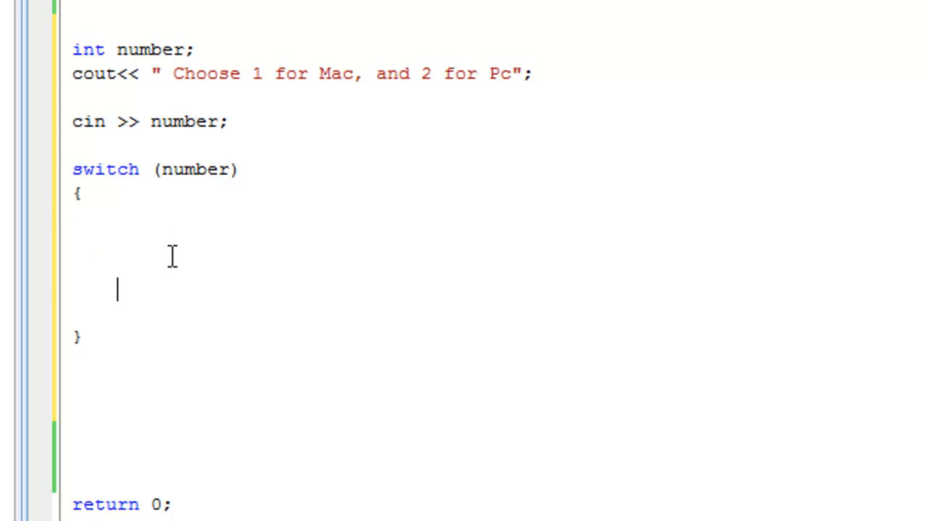
mouse_move(102, 252)
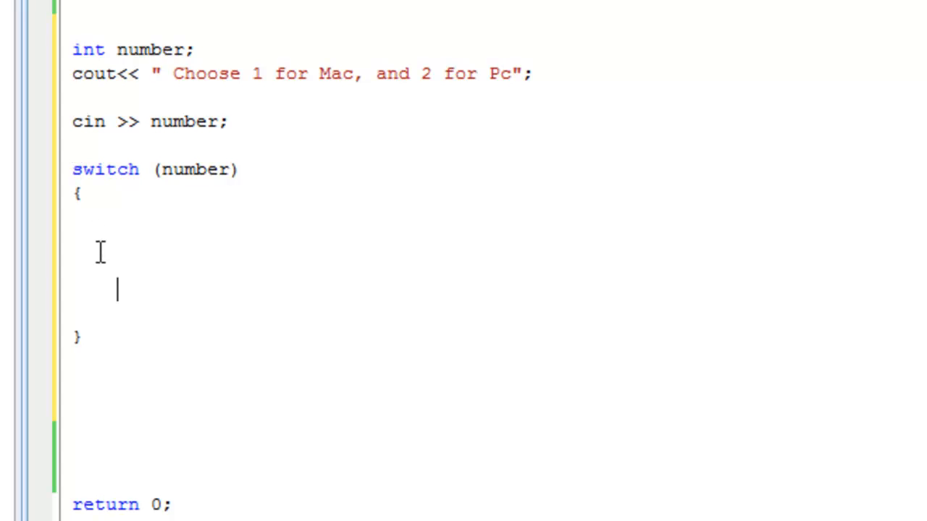
Step: Write case 1 printing " apple" followed by break;
type("case")
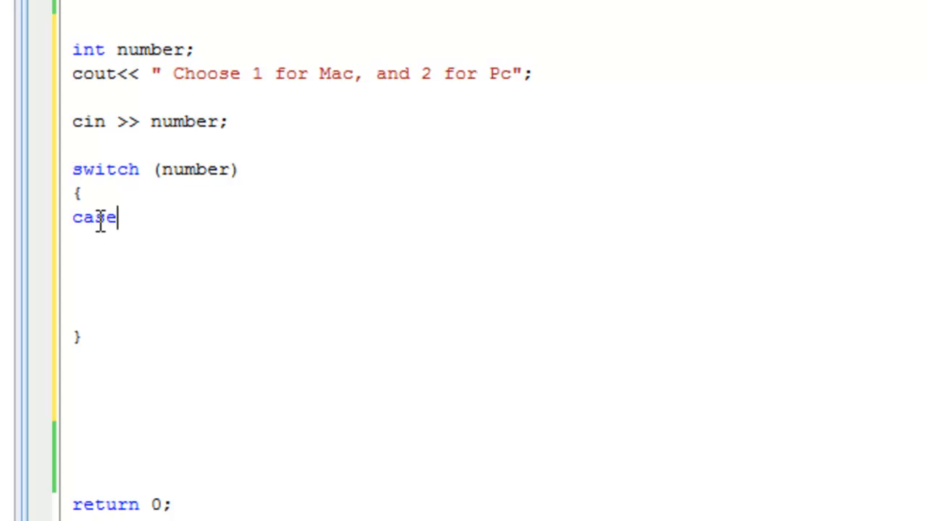
type(":")
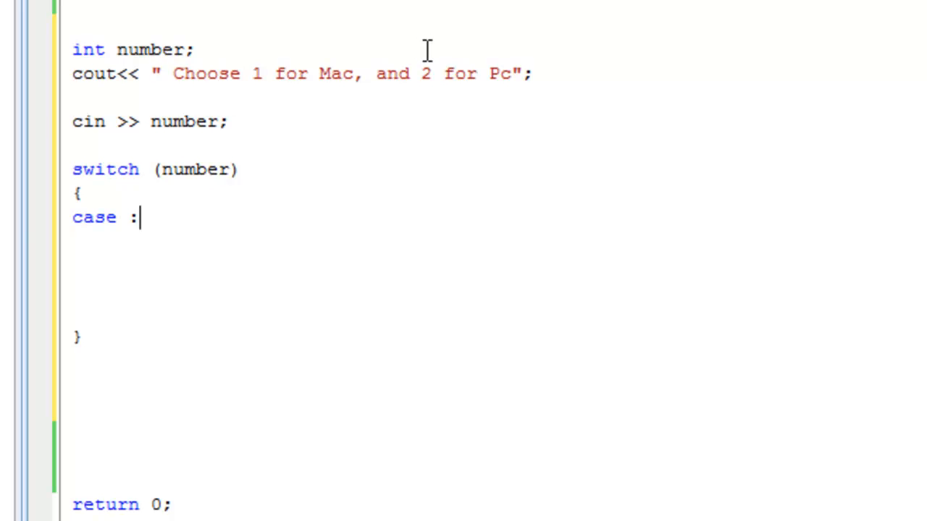
mouse_move(432, 82)
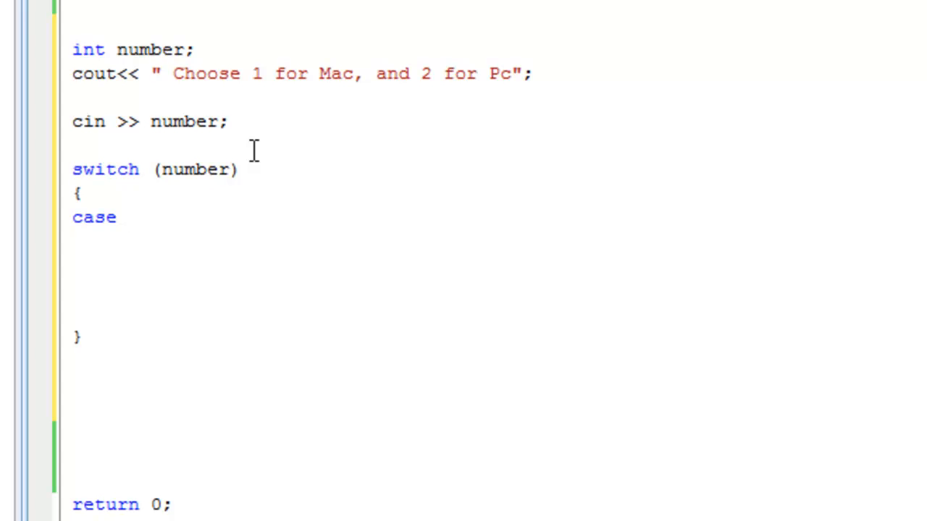
type("1")
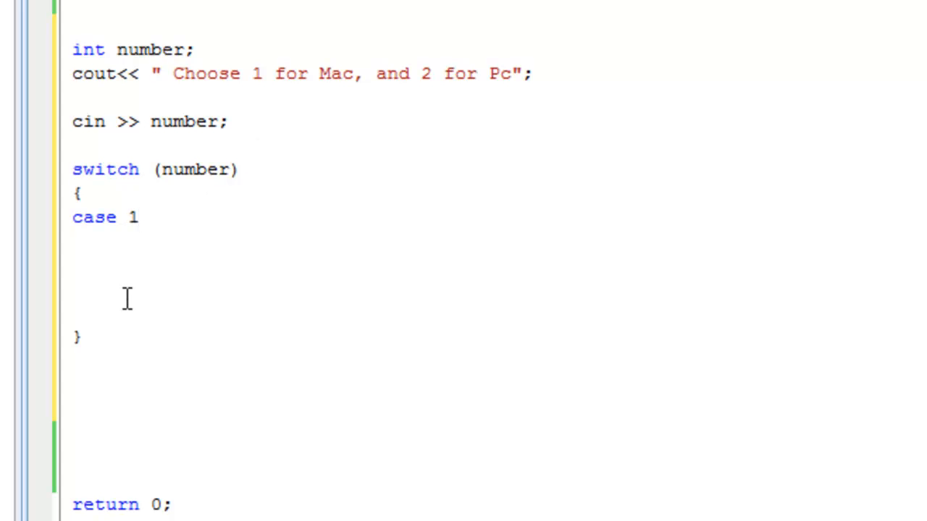
type(":")
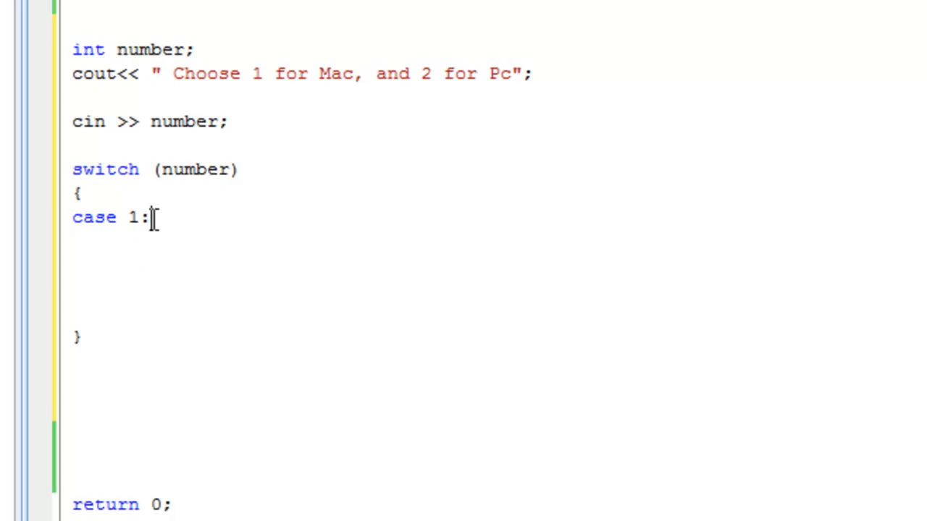
mouse_move(144, 260)
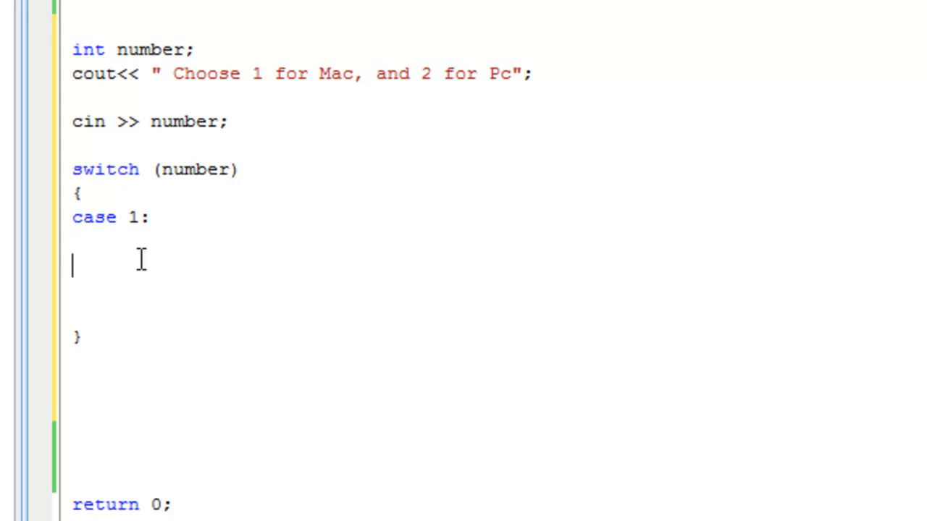
type("climb")
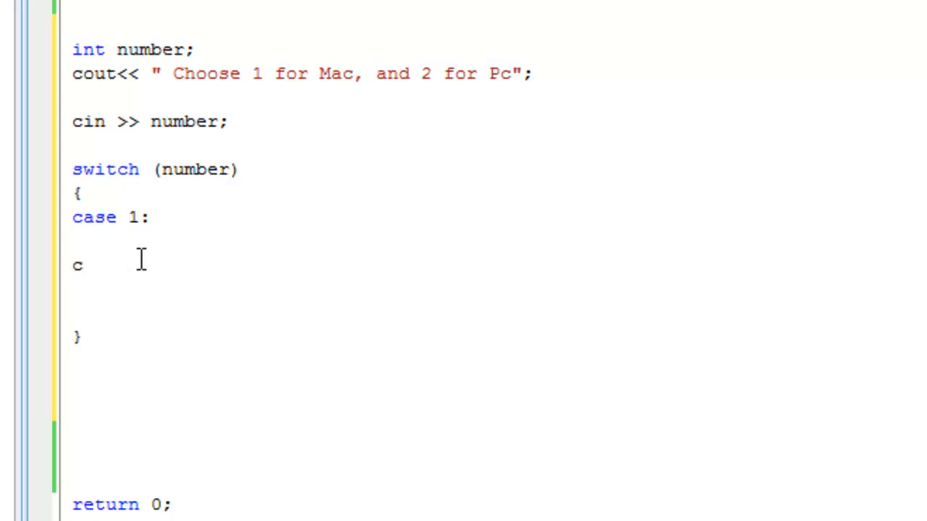
key("backspace")
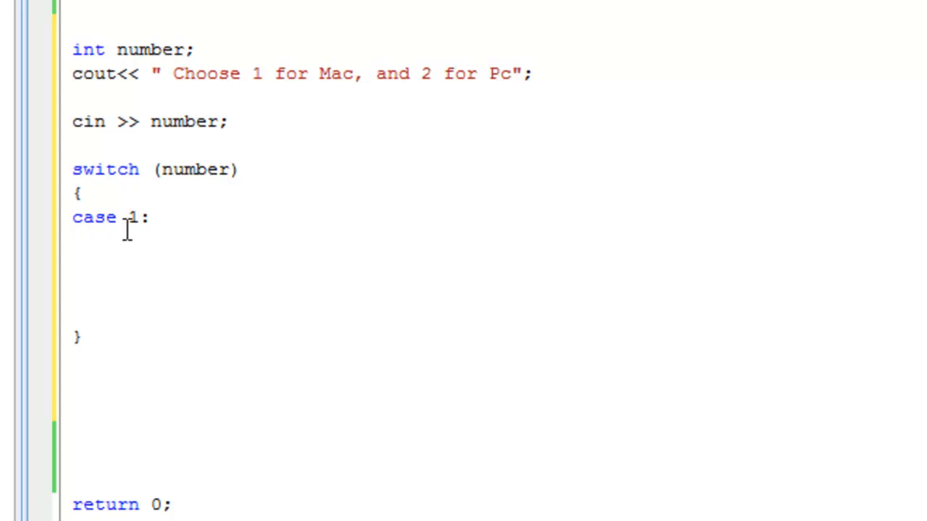
type("cout")
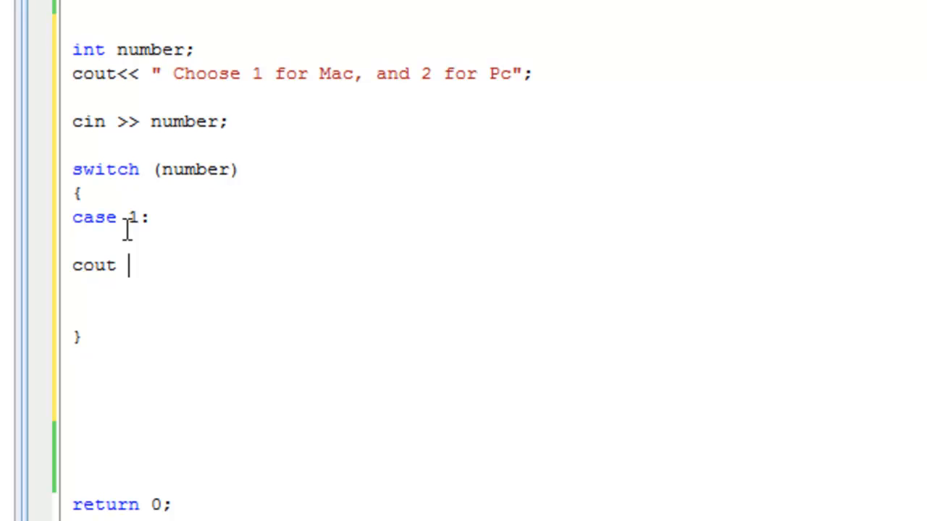
type("<< \"")
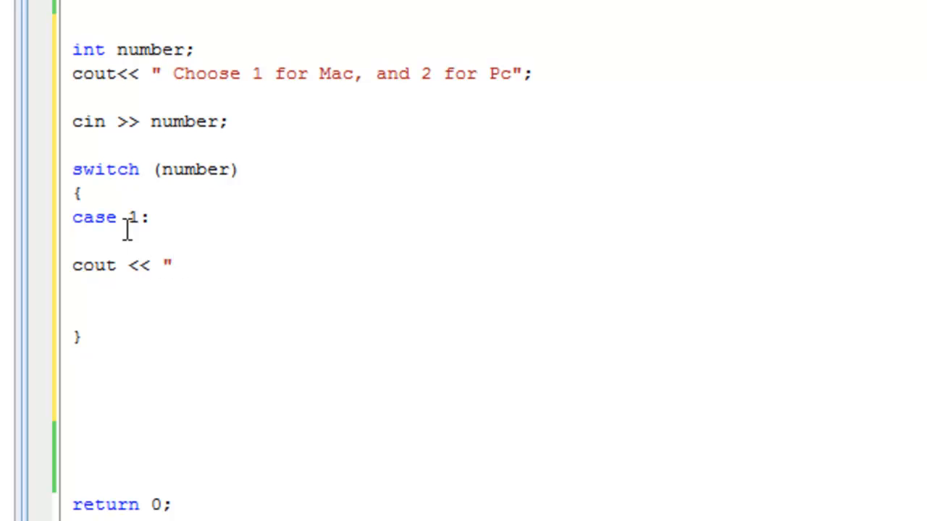
type("apple")
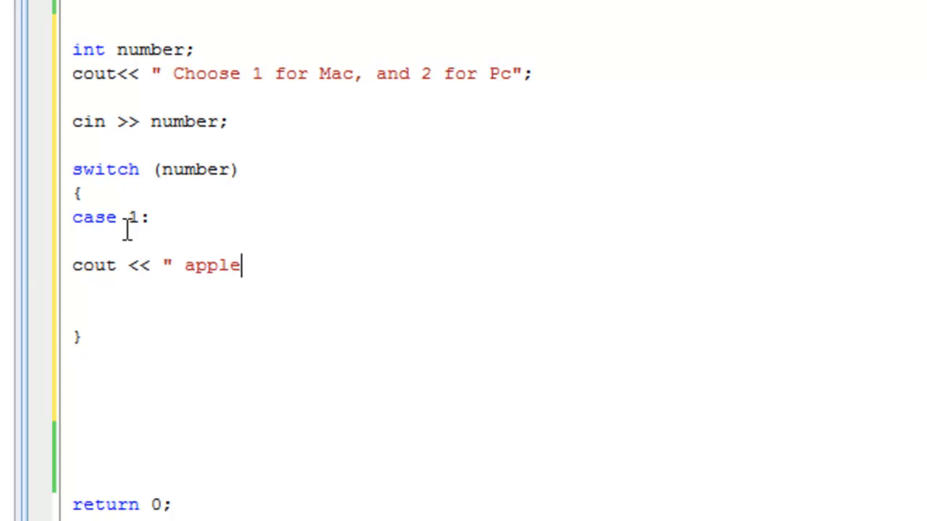
type("\";")
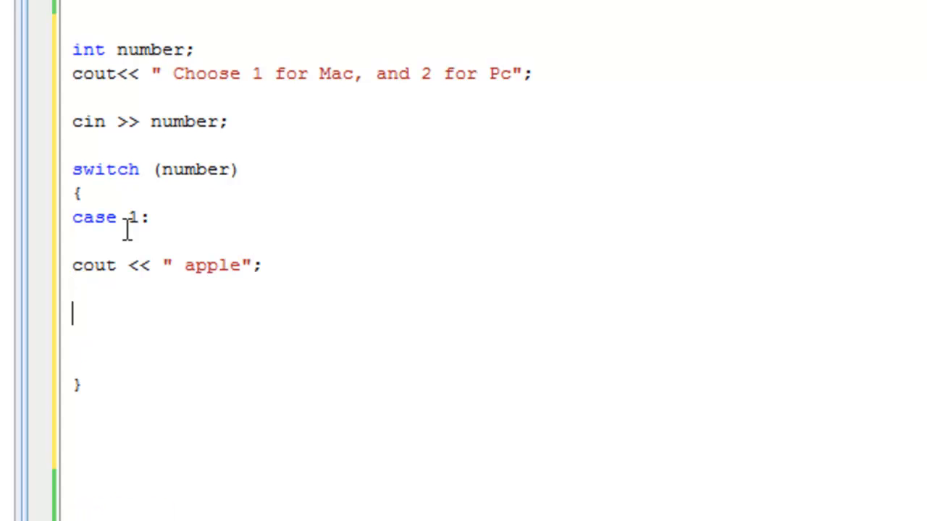
type("break")
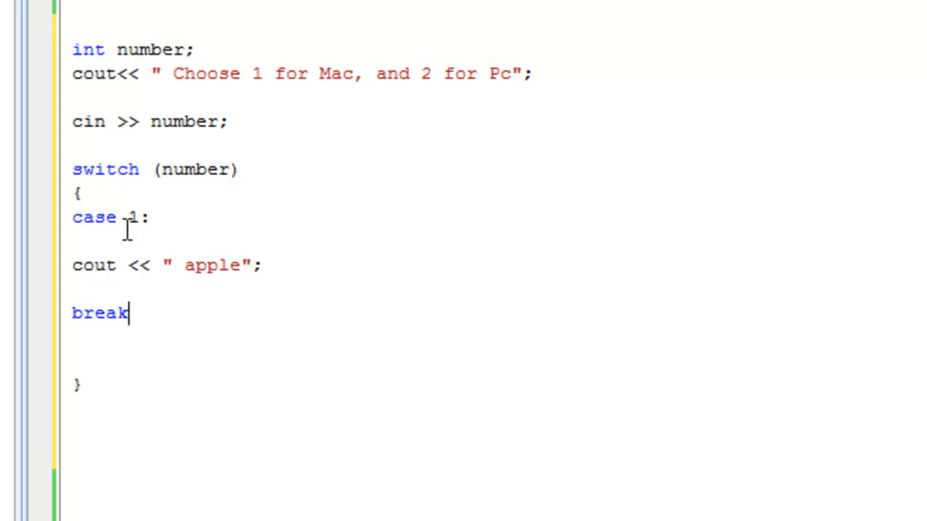
type(";")
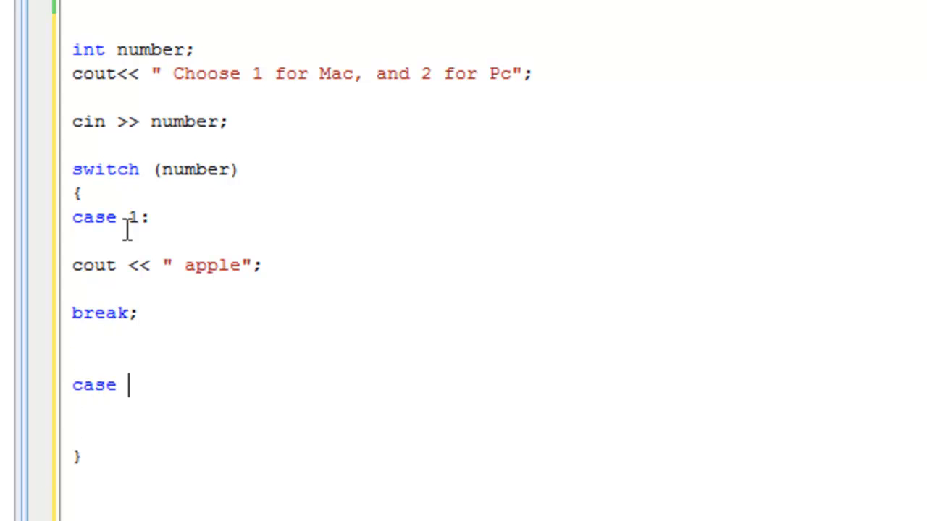
Step: Write case 2 printing "microsoft" followed by break;
type("2:")
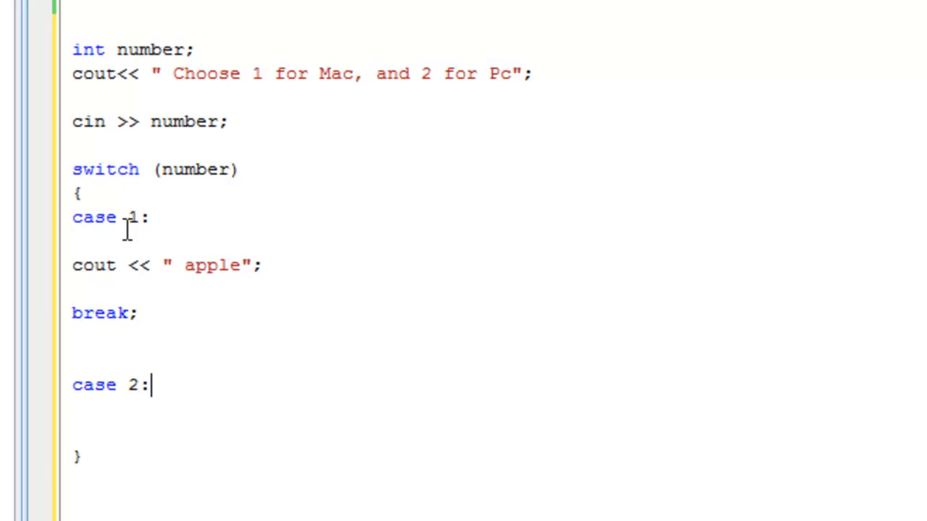
type("co")
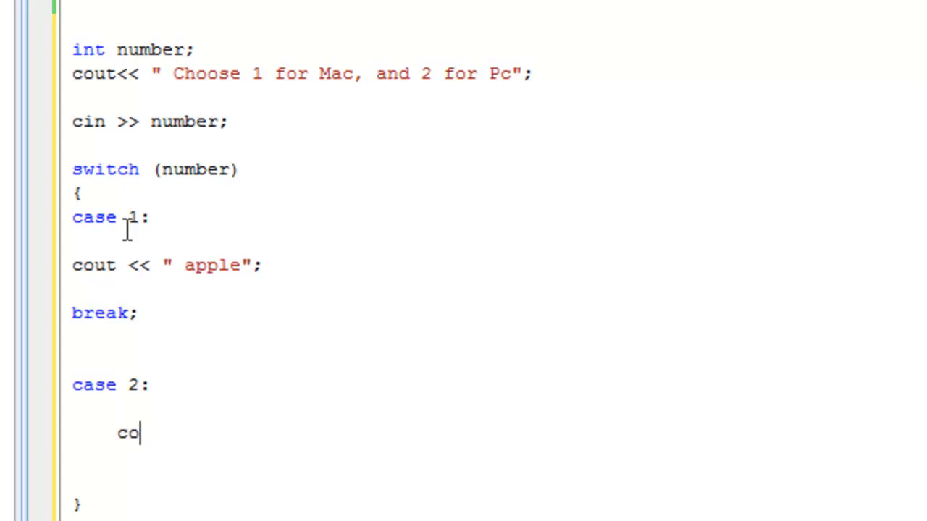
type("ut << \"")
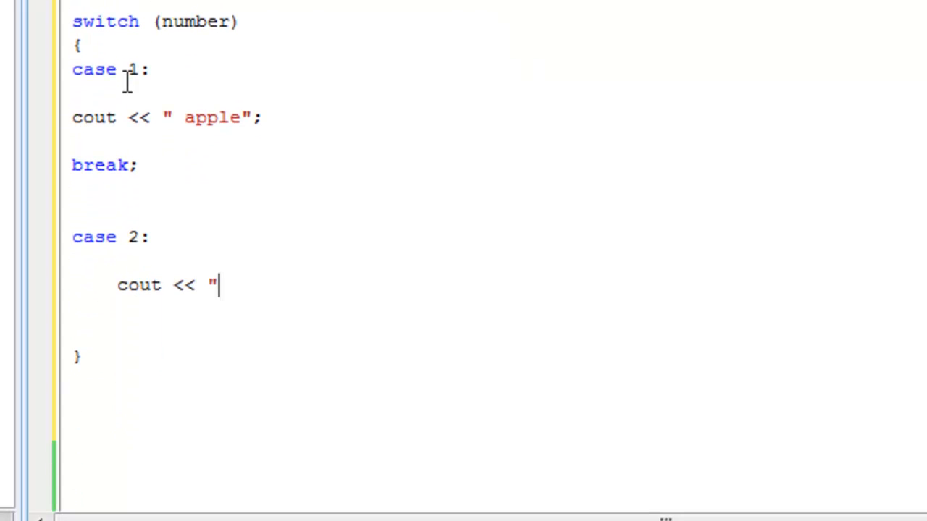
type("microsoft\";")
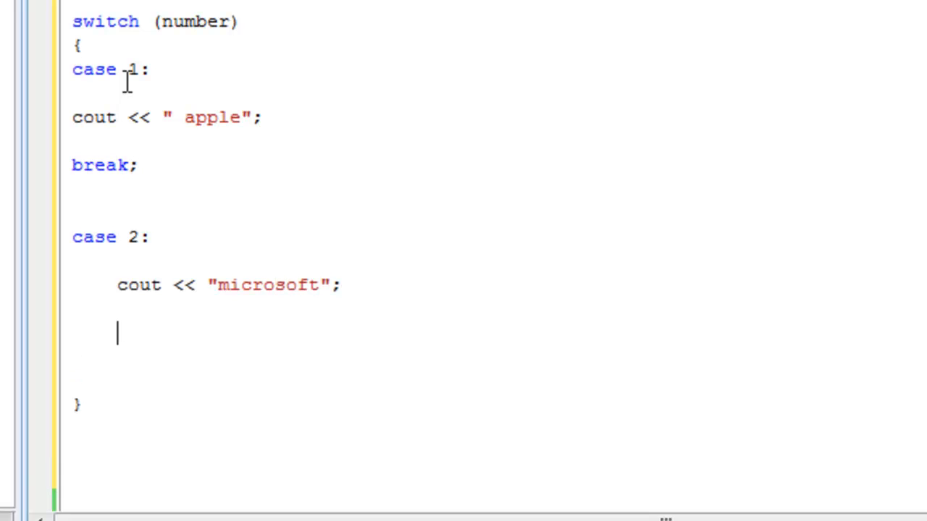
type("break;")
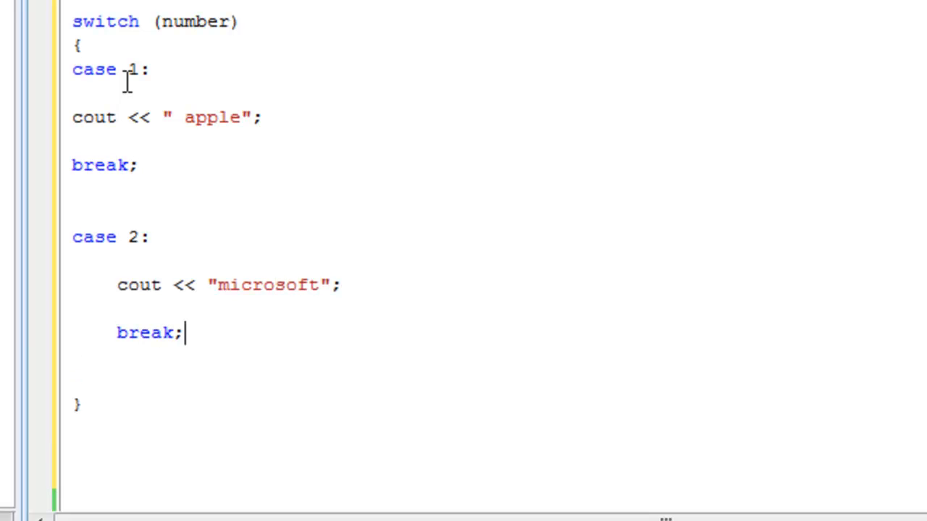
key("enter")
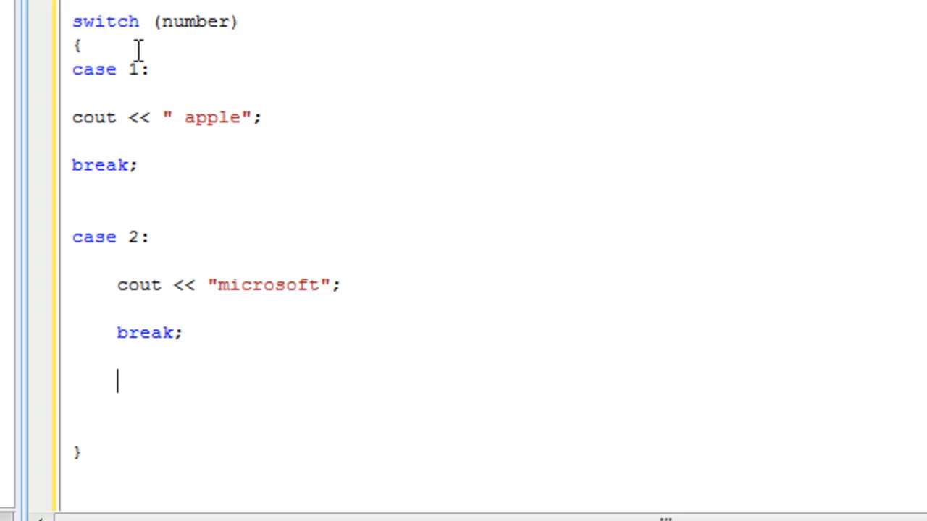
Step: Review case 1's break and the switch's closing brace in the editor
double_click(192, 22)
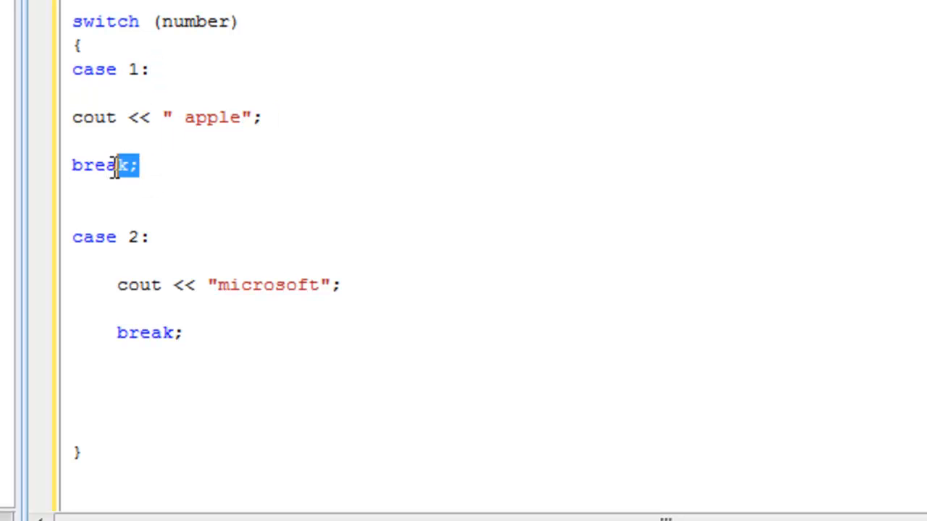
double_click(94, 165)
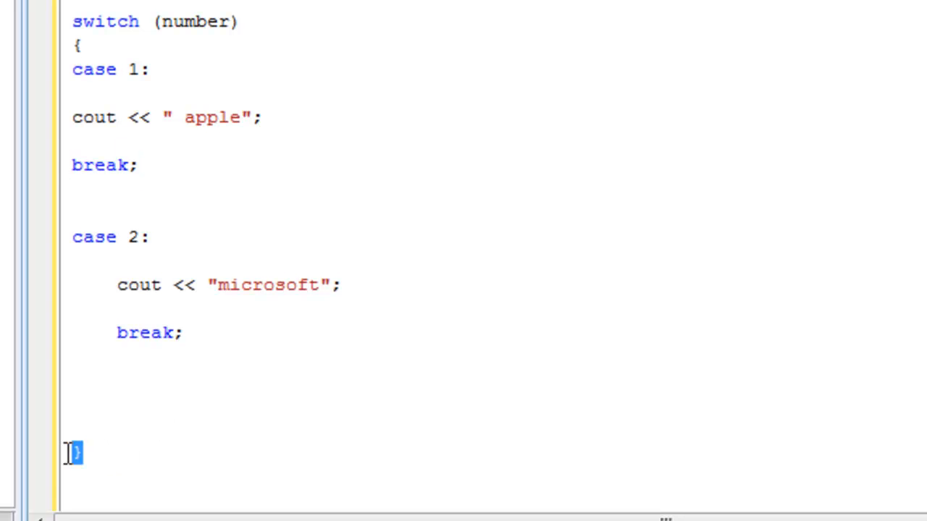
mouse_move(158, 165)
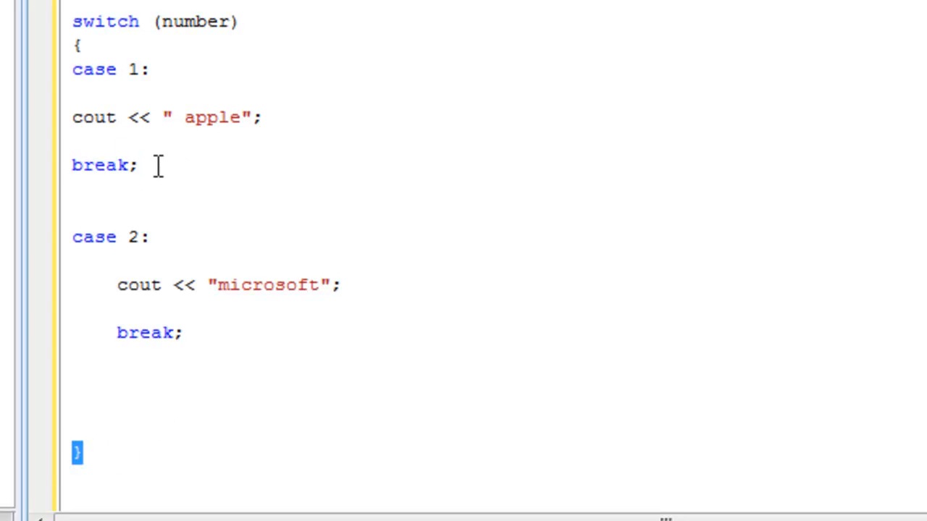
double_click(104, 165)
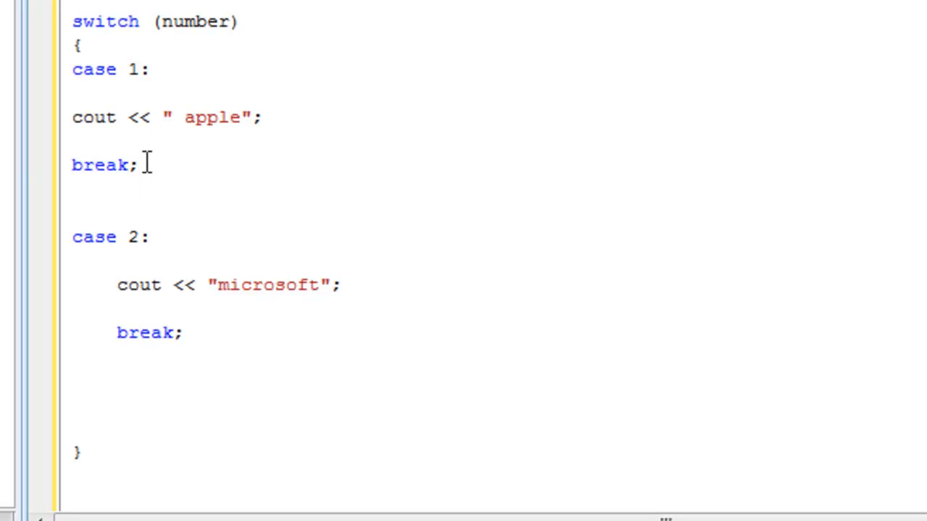
mouse_move(125, 162)
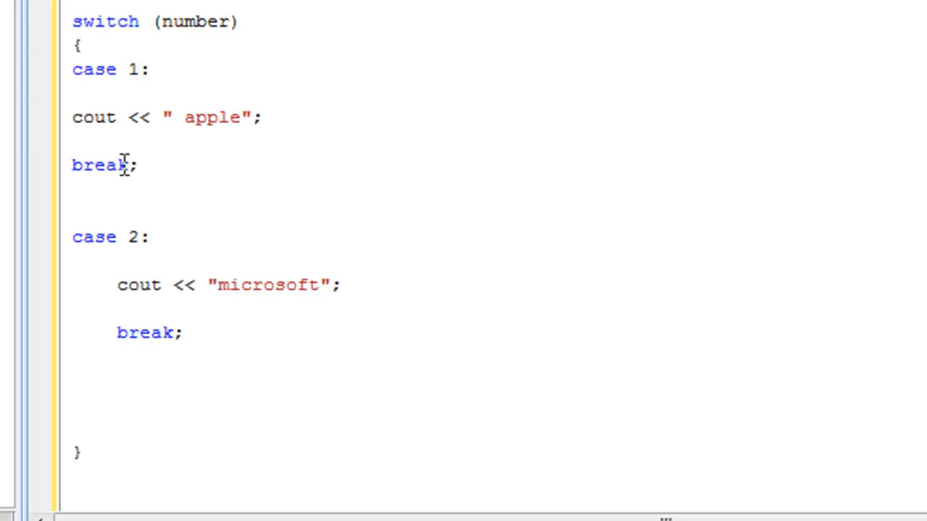
mouse_move(258, 148)
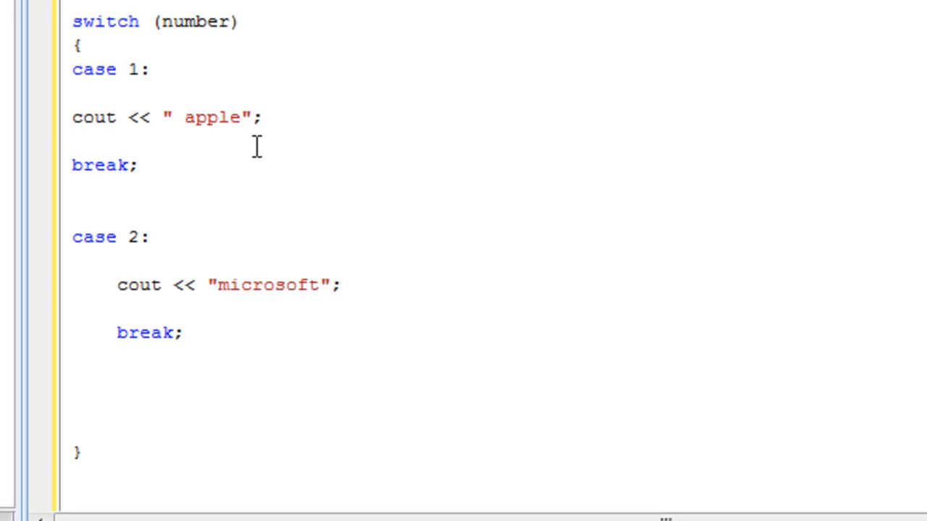
mouse_move(163, 263)
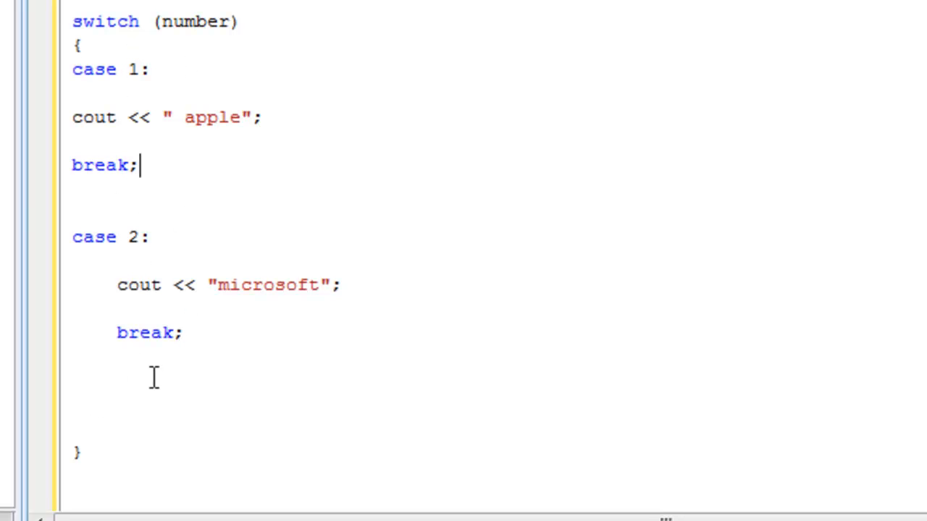
Step: Add default: printing " you didn't pick one of them, sorry"
type("defau")
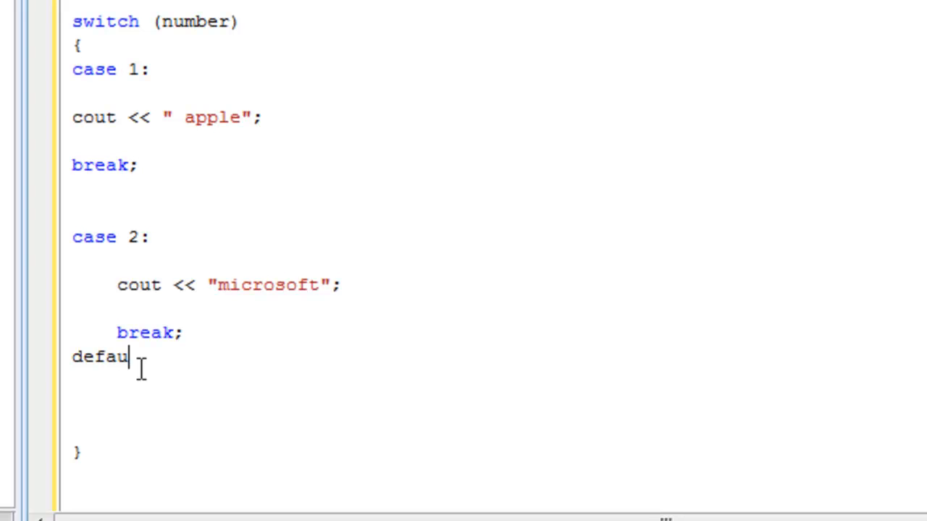
type("lt")
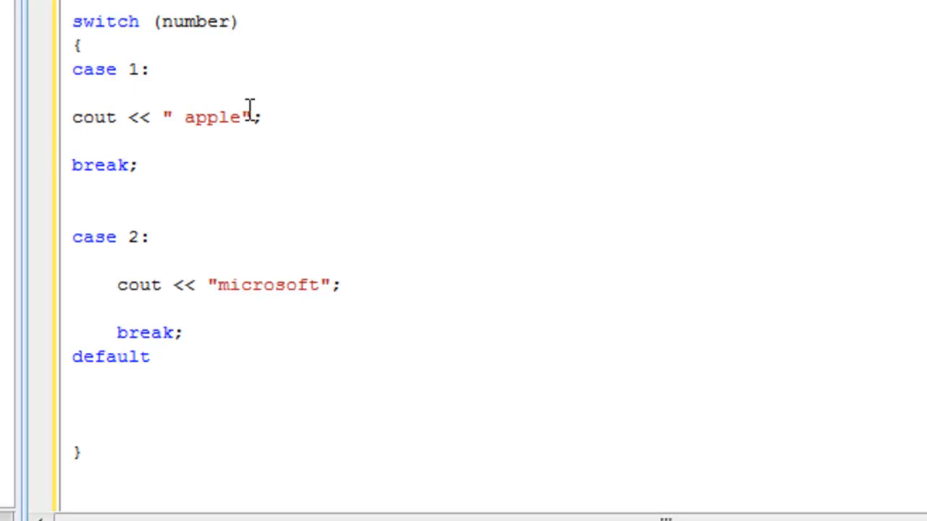
double_click(133, 237)
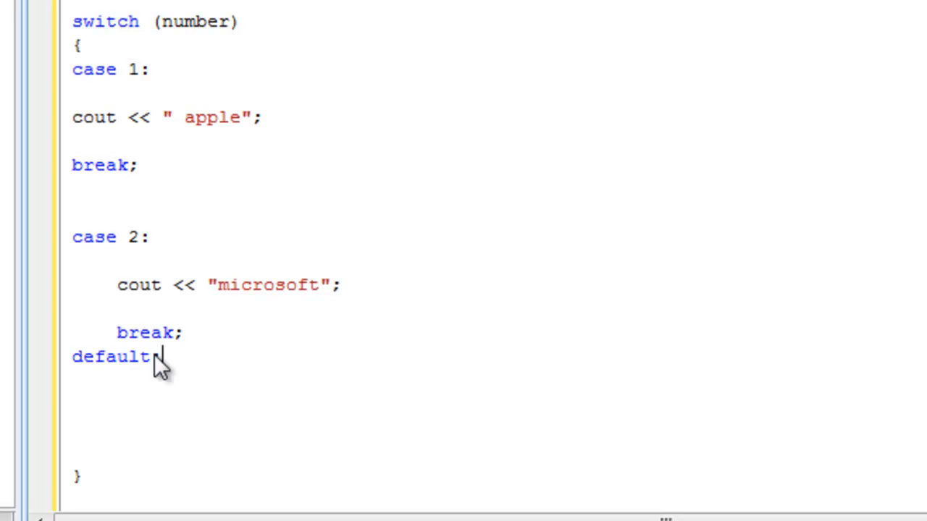
type("co")
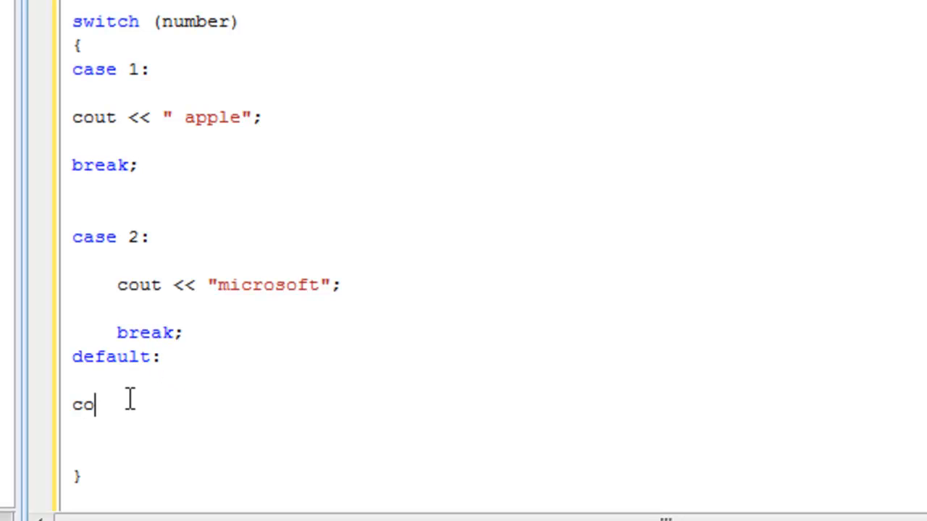
type("ut << \"")
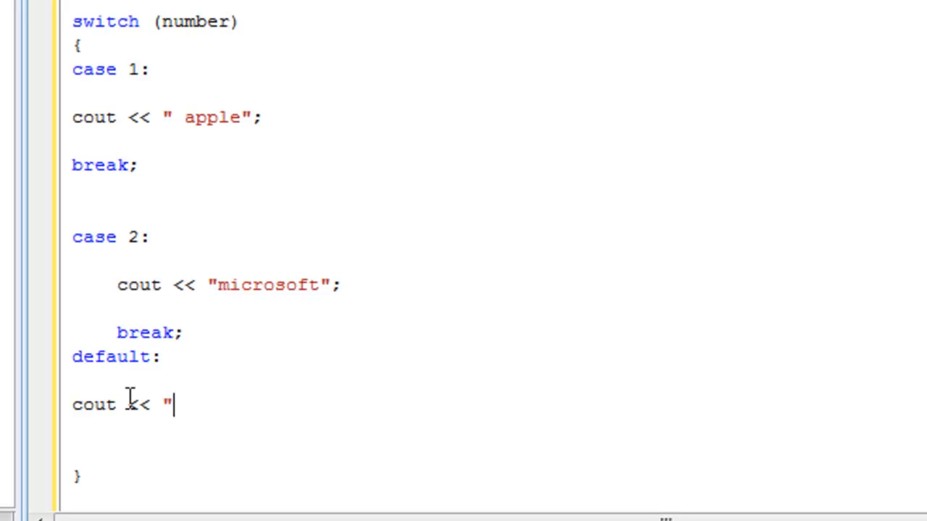
type("yo")
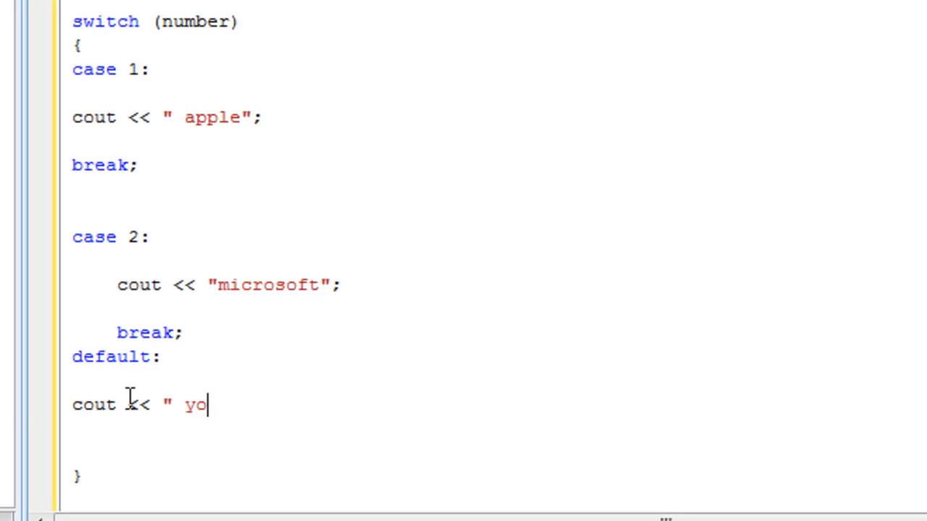
type("u didn't")
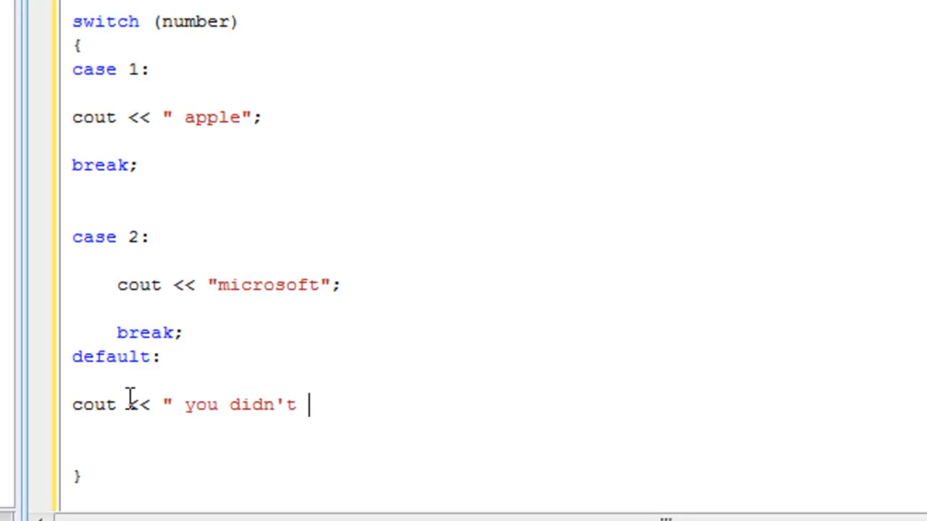
type("pick one of them, sorr")
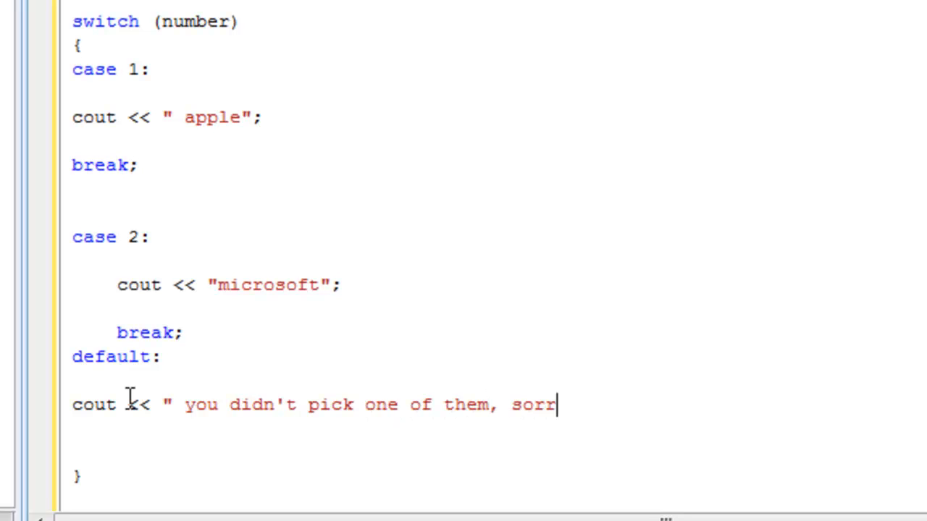
type("y\" ;")
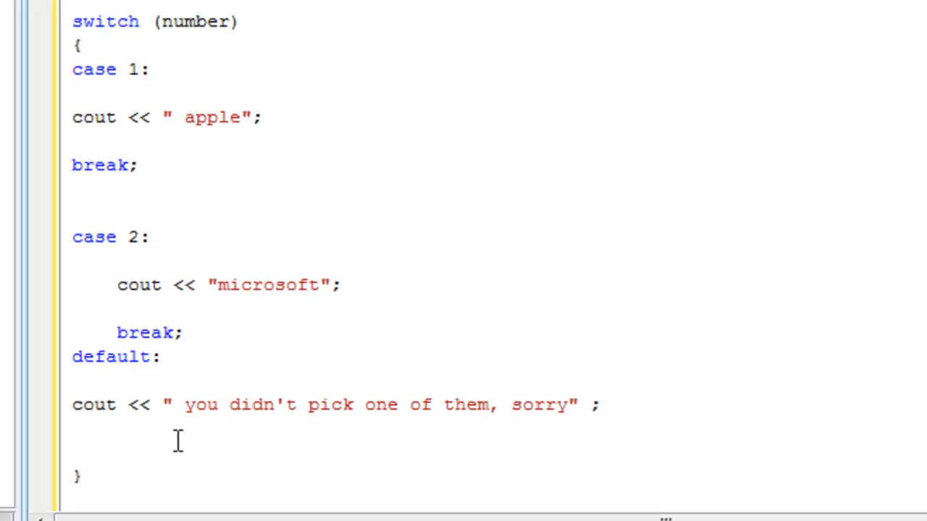
mouse_move(96, 433)
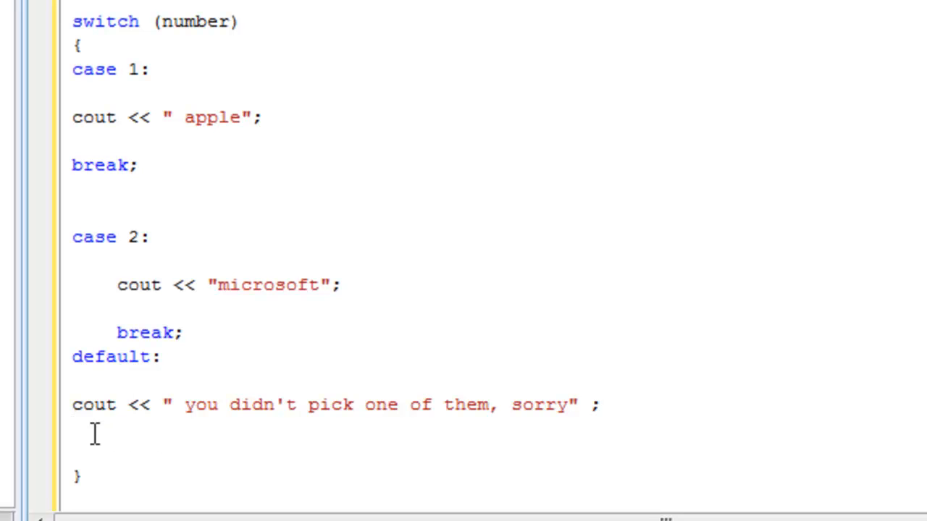
mouse_move(95, 479)
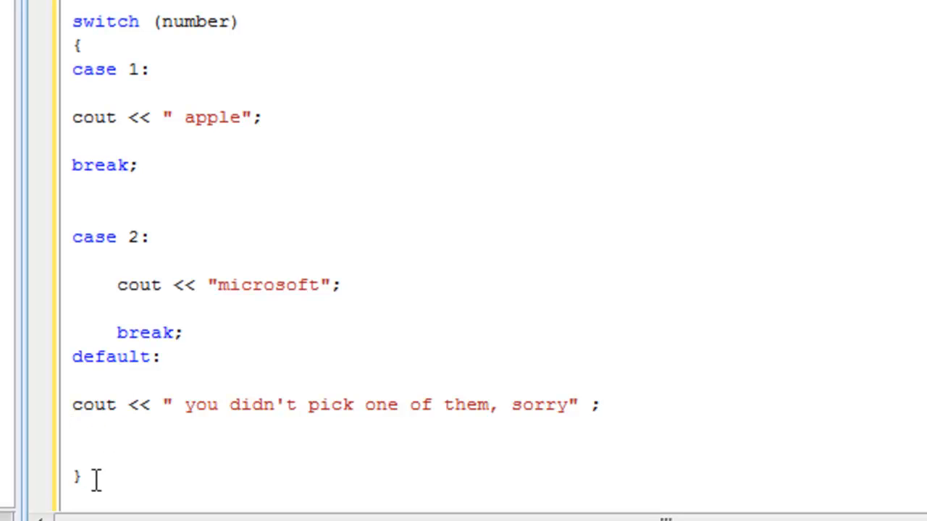
mouse_move(177, 22)
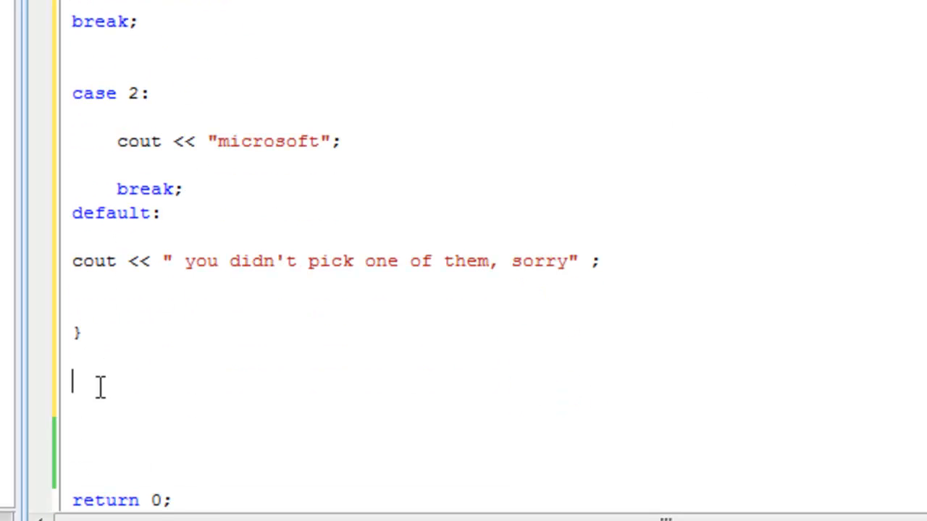
mouse_move(101, 171)
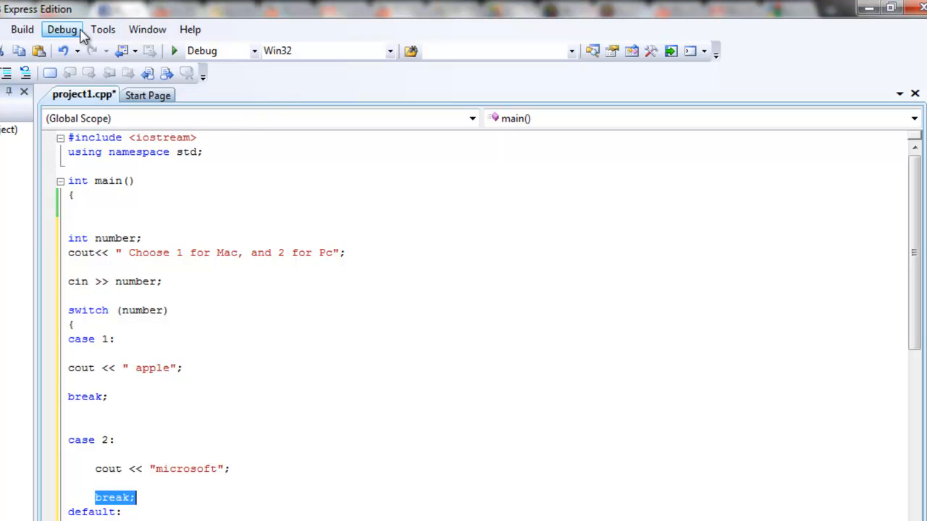
left_click(174, 51)
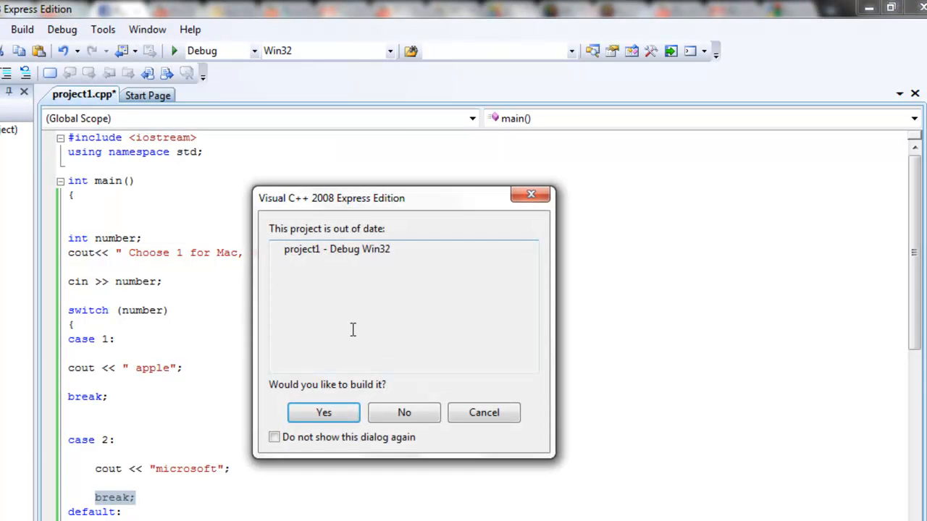
left_click(323, 413)
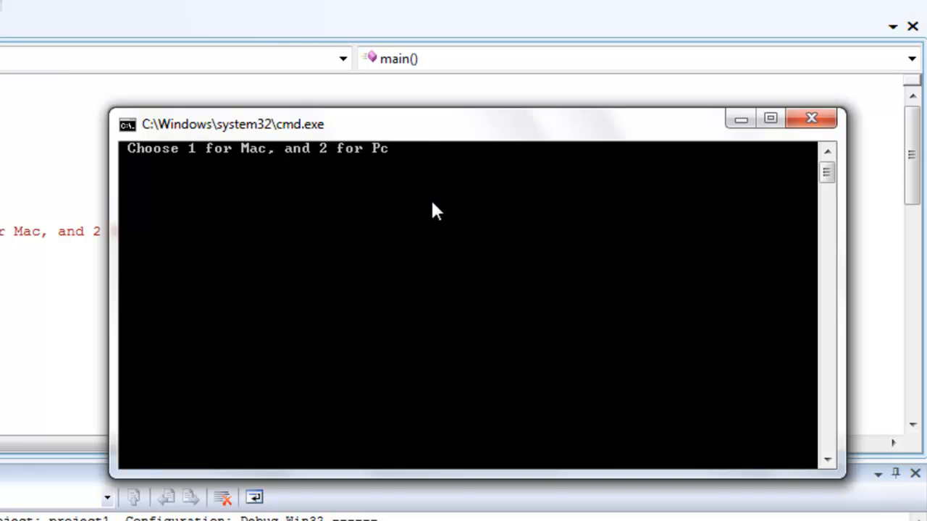
left_click_drag(231, 125, 290, 194)
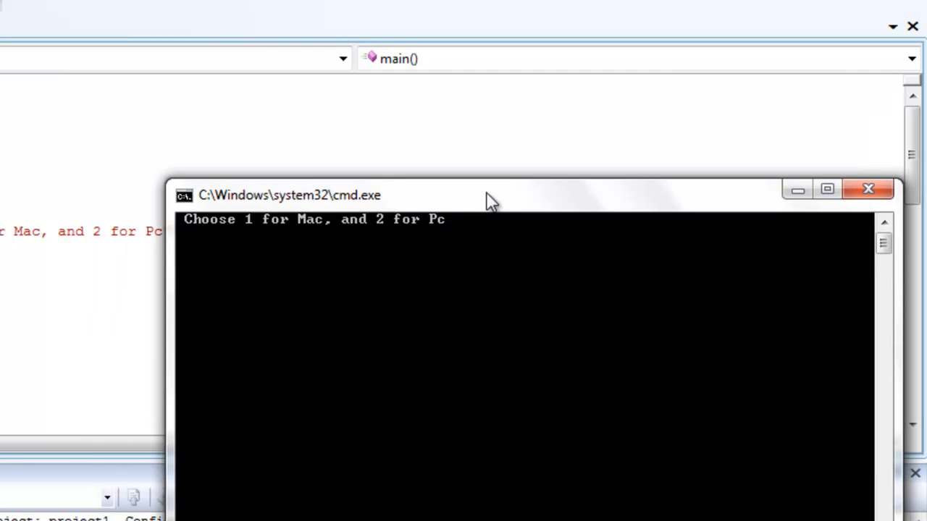
mouse_move(357, 167)
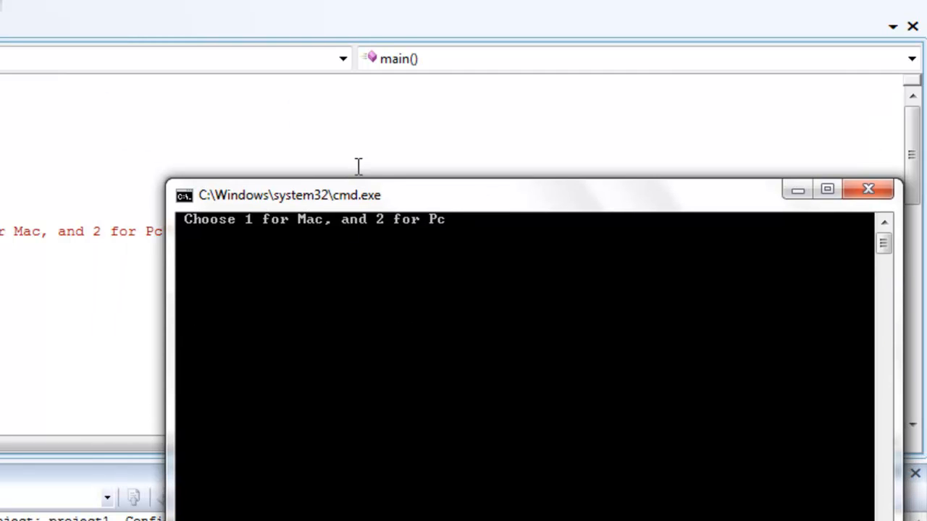
type("2")
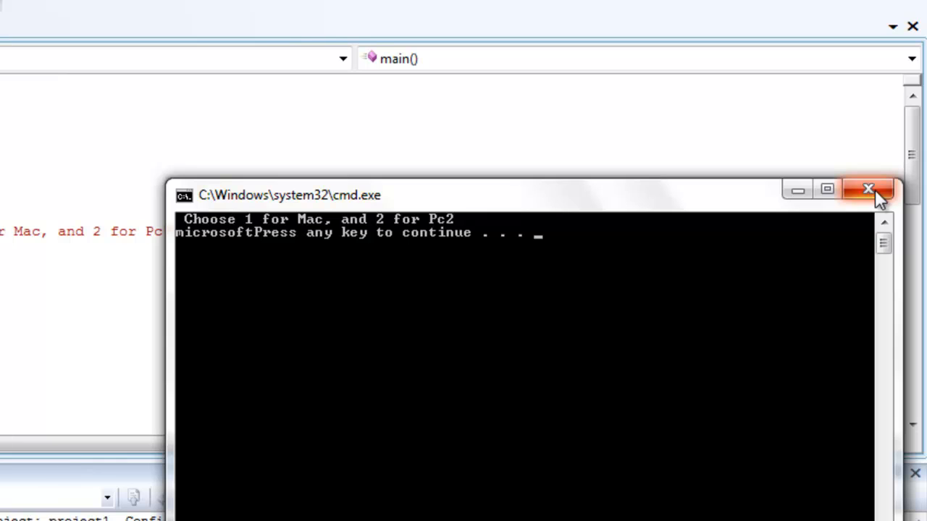
left_click(869, 189)
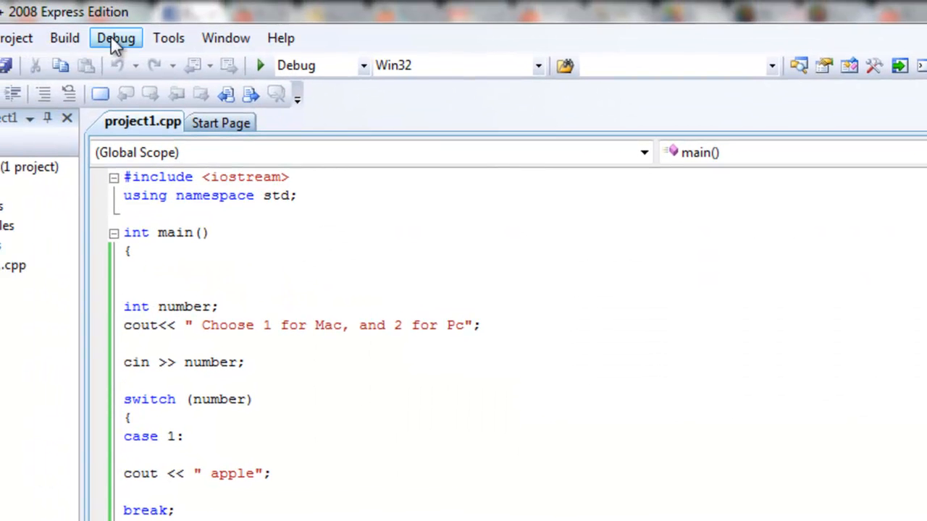
left_click(261, 65)
type("1")
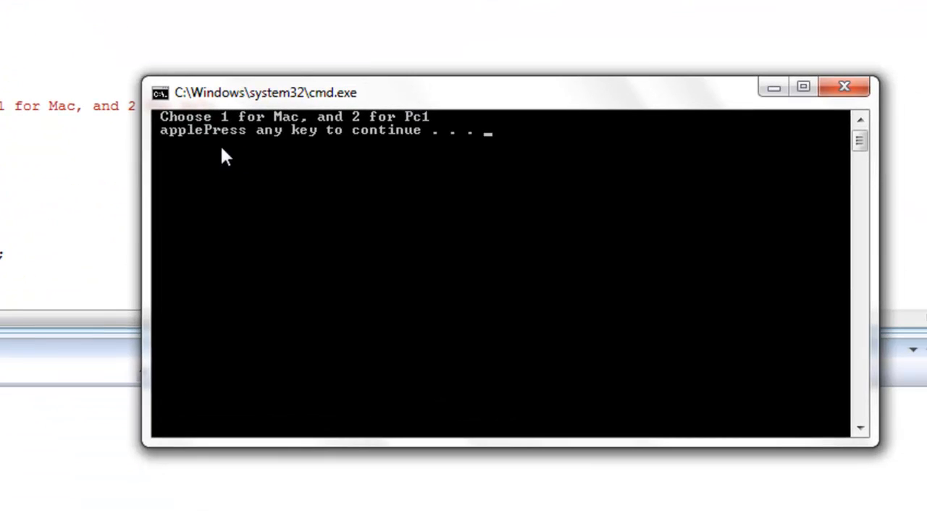
mouse_move(843, 87)
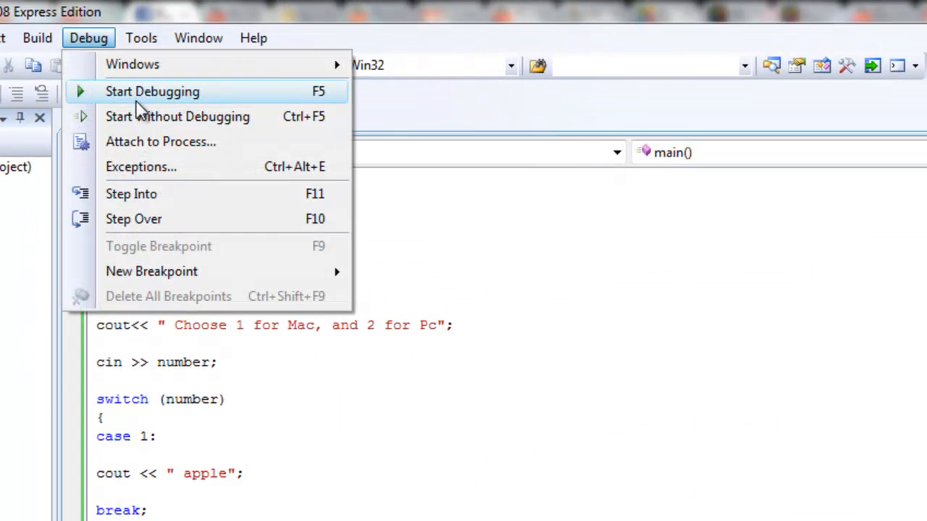
left_click(152, 92)
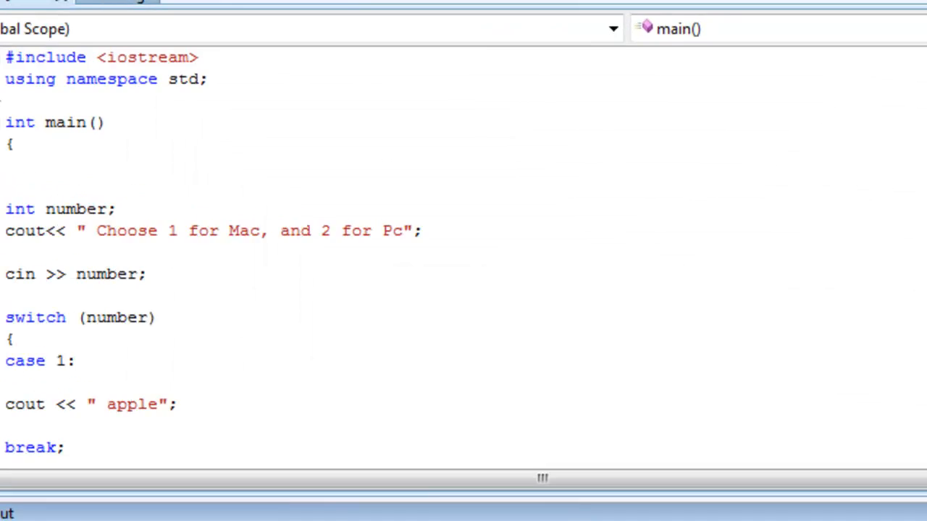
Step: Delete case 1's break; so apple's output line runs straight into case 2
scroll("down", 3)
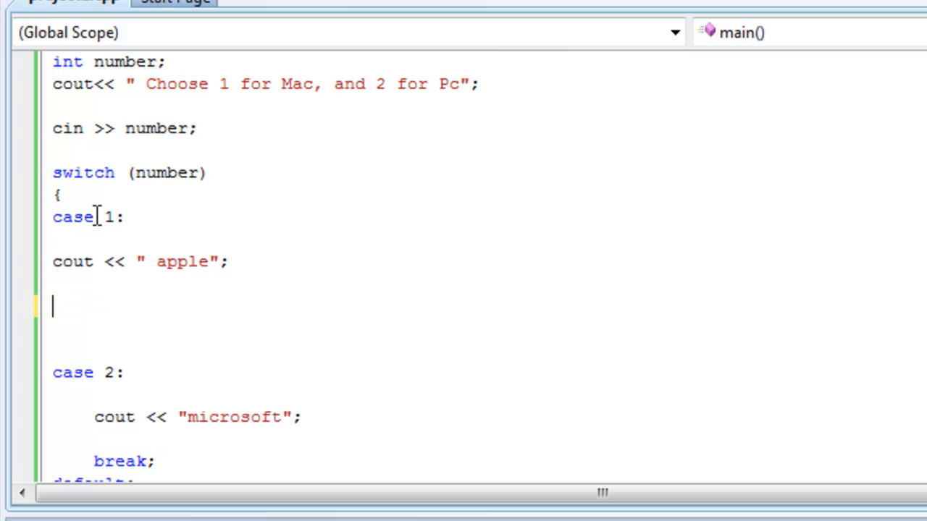
left_click(133, 217)
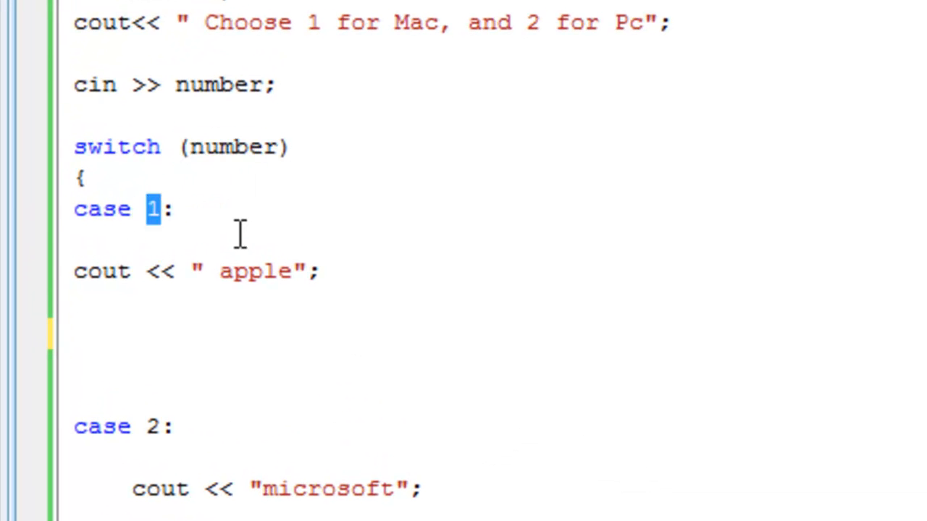
mouse_move(239, 144)
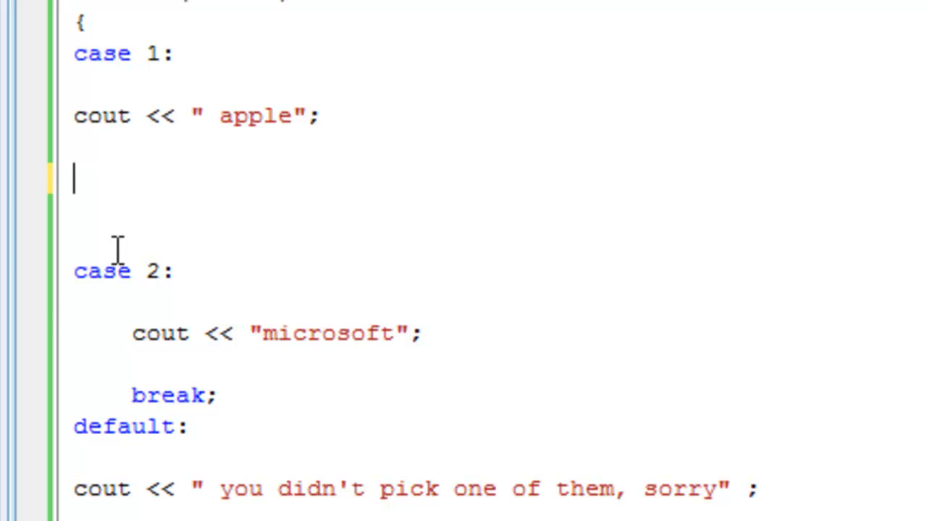
mouse_move(197, 211)
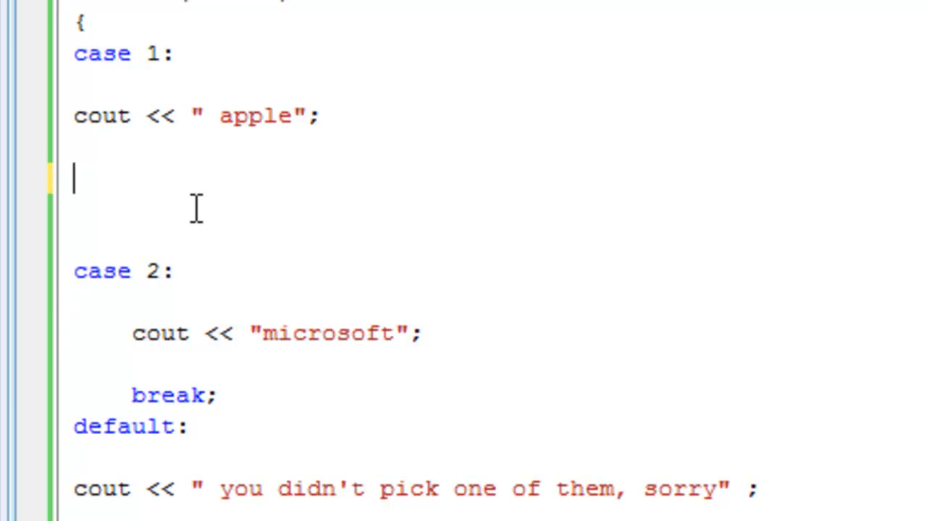
left_click_drag(160, 333, 384, 333)
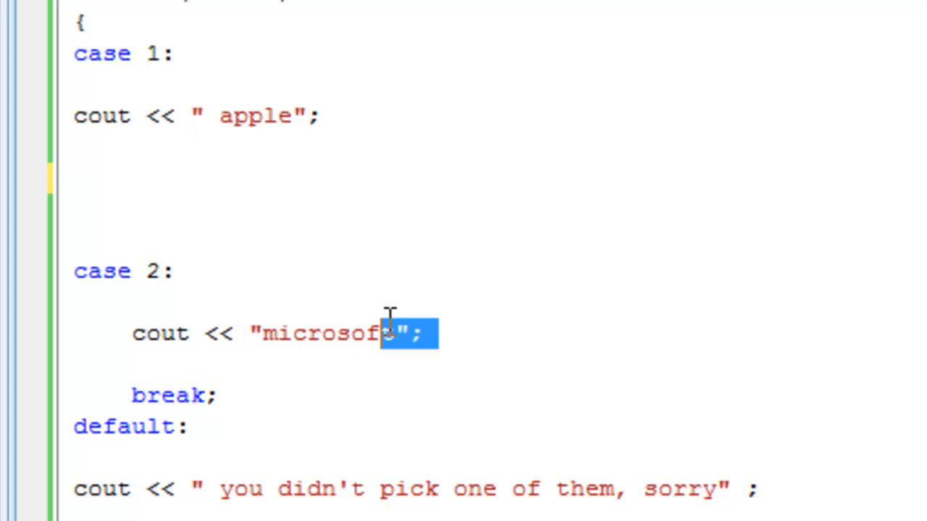
left_click_drag(389, 333, 297, 333)
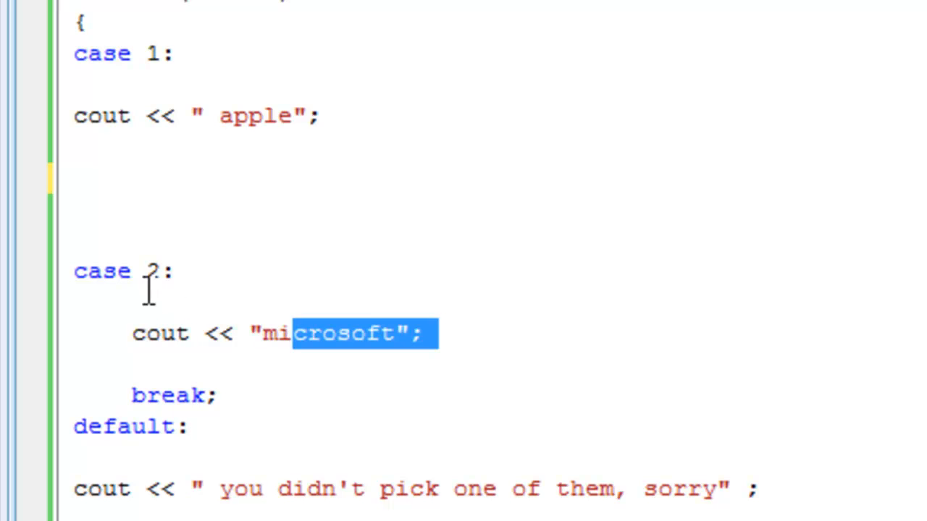
mouse_move(330, 341)
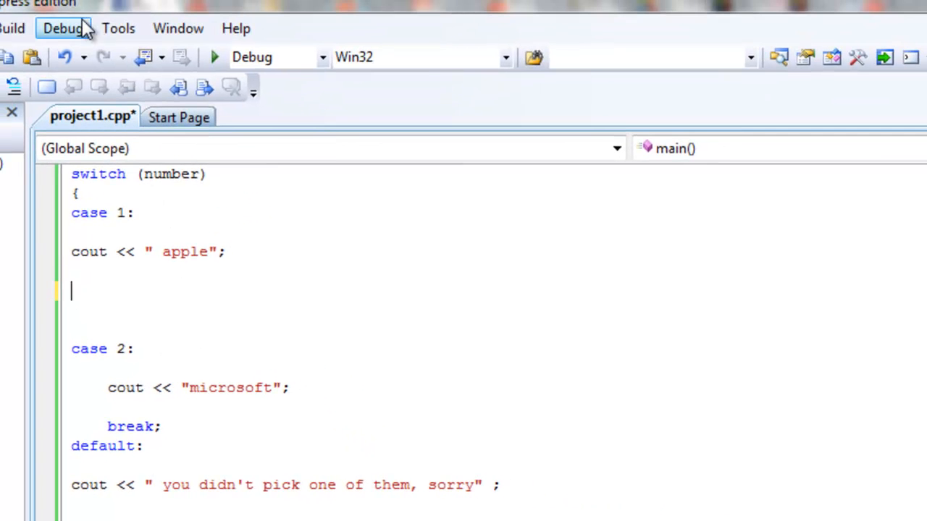
Step: Run without debugging twice: choice 1 prints applemicrosoft, choice 2 prints microsoft
left_click(215, 58)
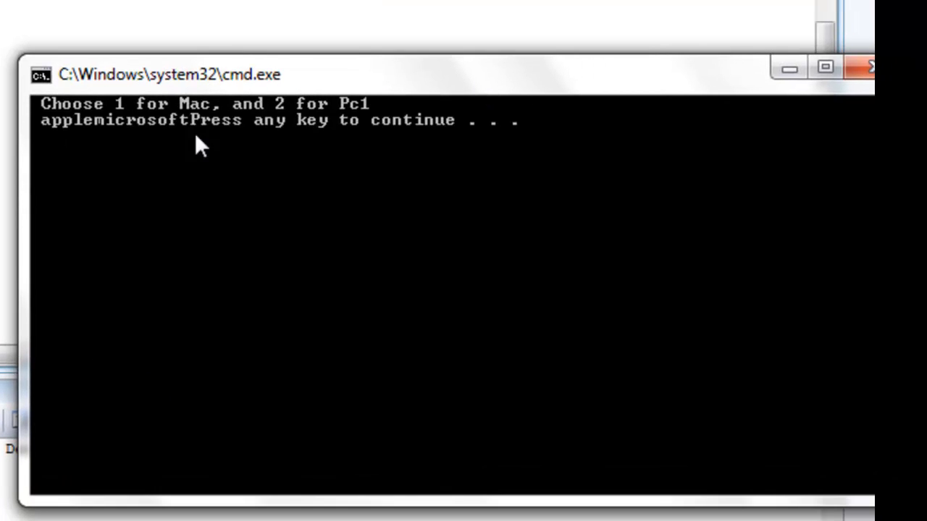
mouse_move(172, 130)
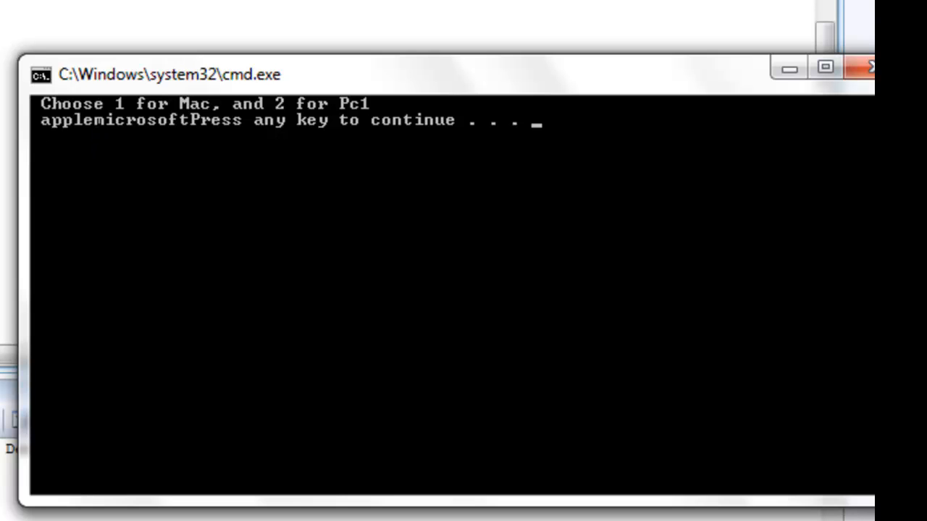
mouse_move(712, 90)
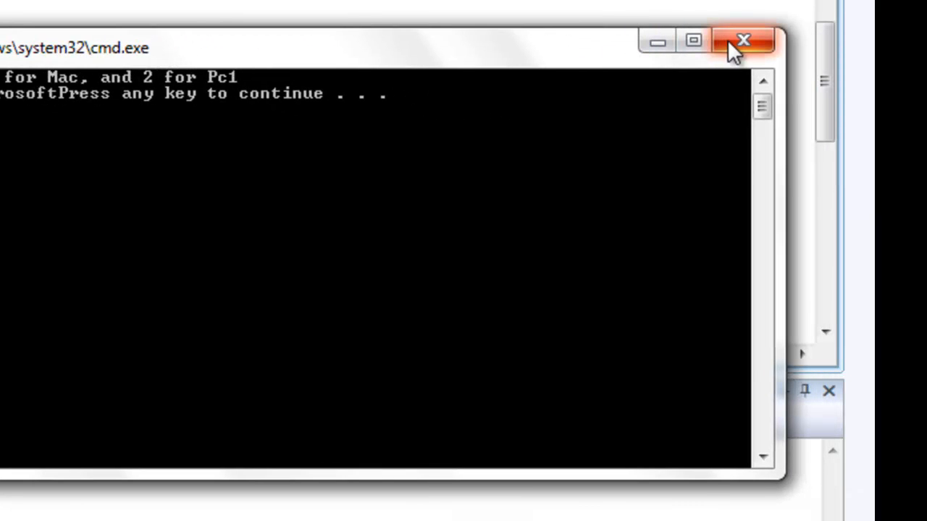
left_click(742, 40)
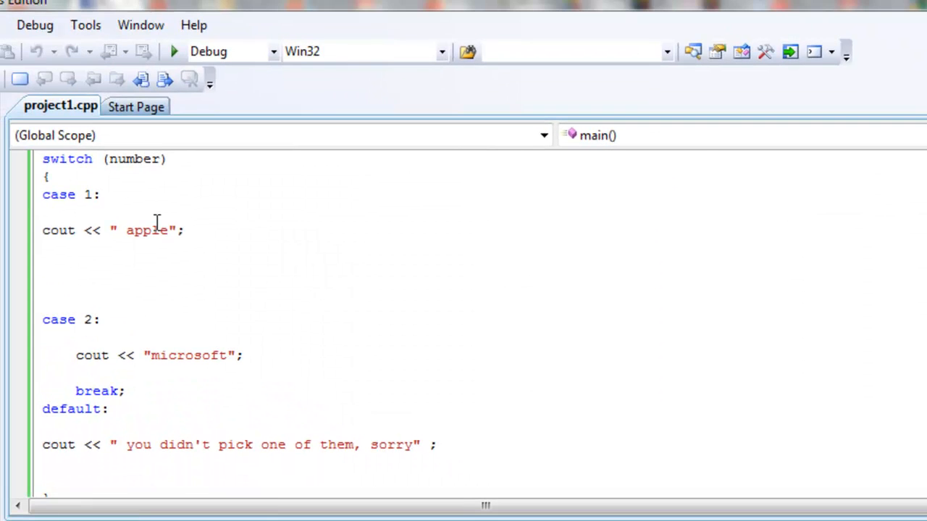
left_click(35, 25)
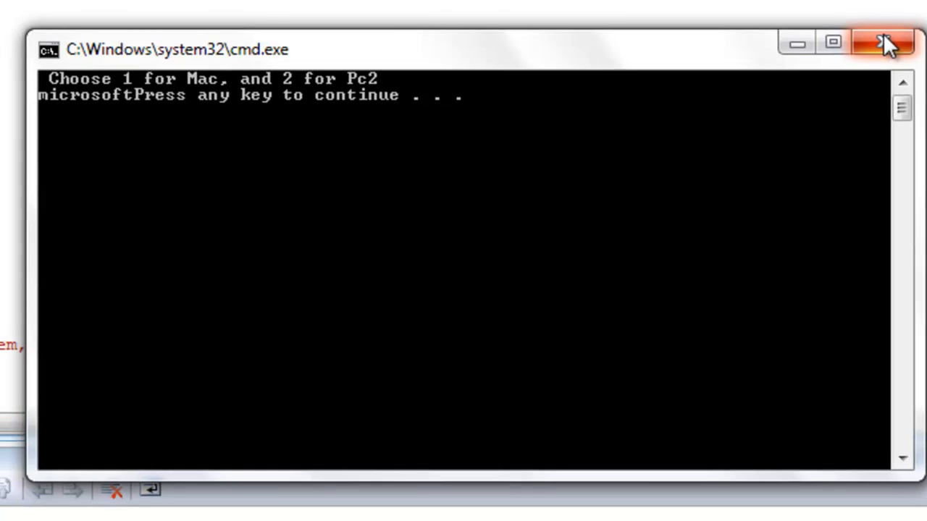
left_click(884, 42)
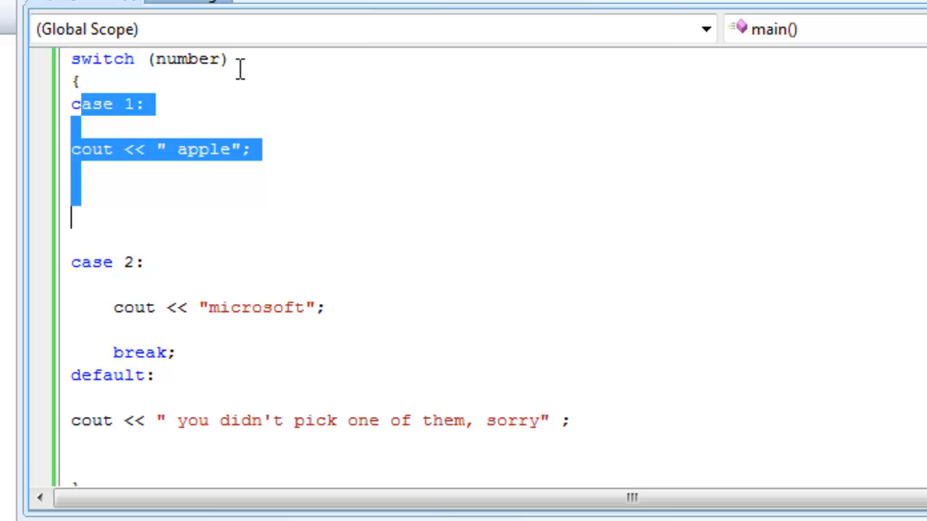
mouse_move(147, 116)
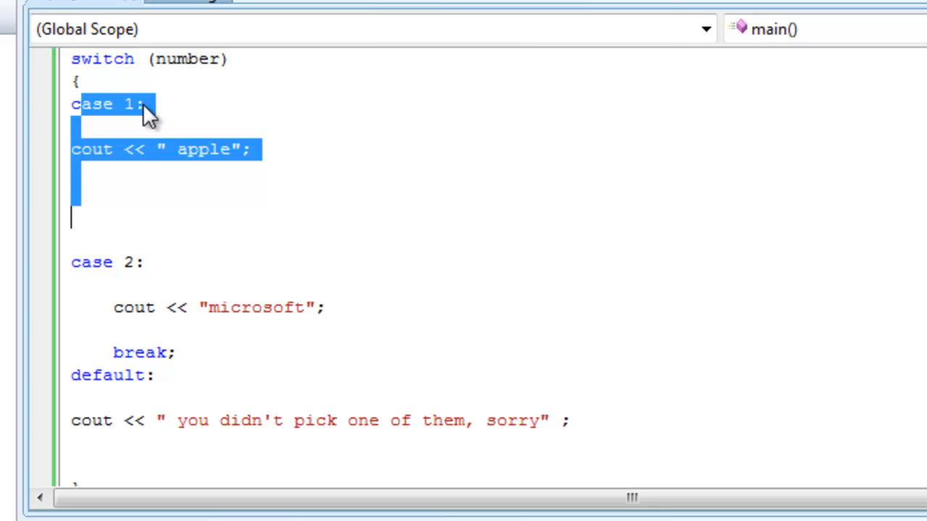
mouse_move(252, 119)
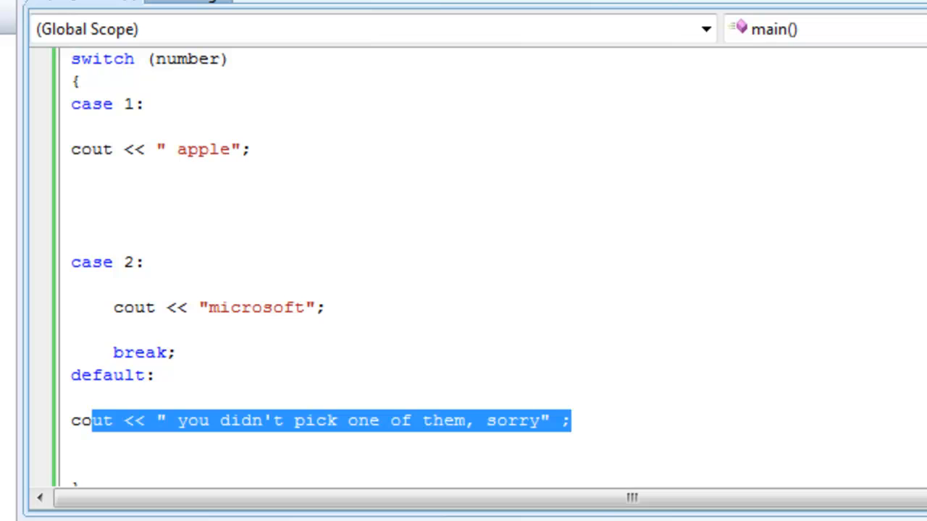
scroll("down", 3)
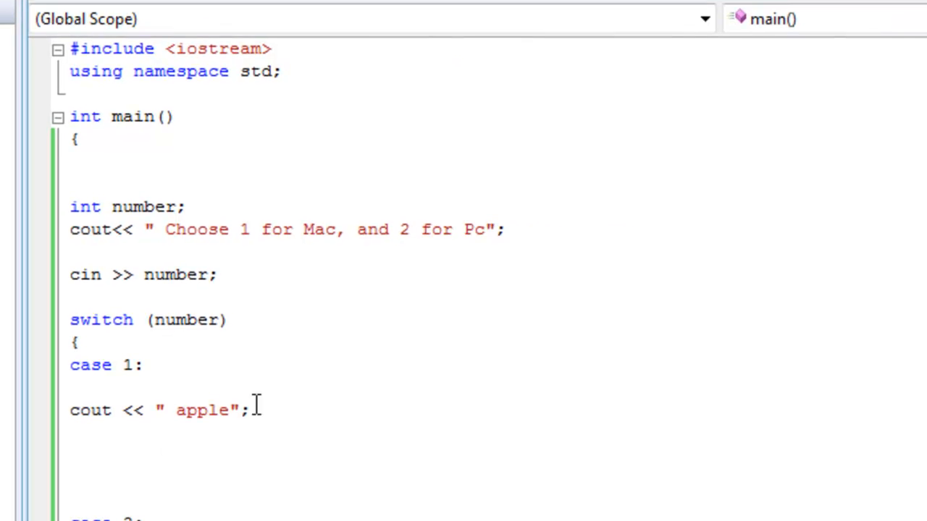
Step: Type break; back under cout << " apple"; in case 1
type("break;")
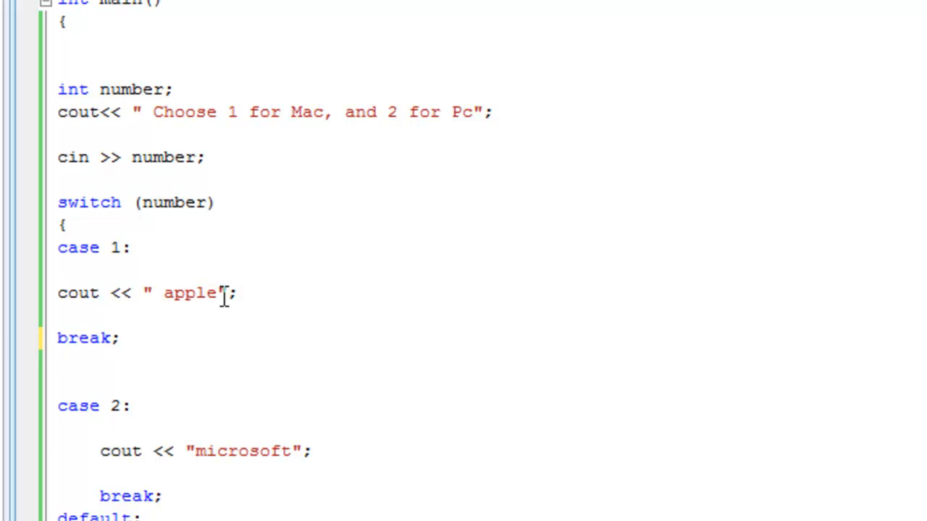
scroll("down", 3)
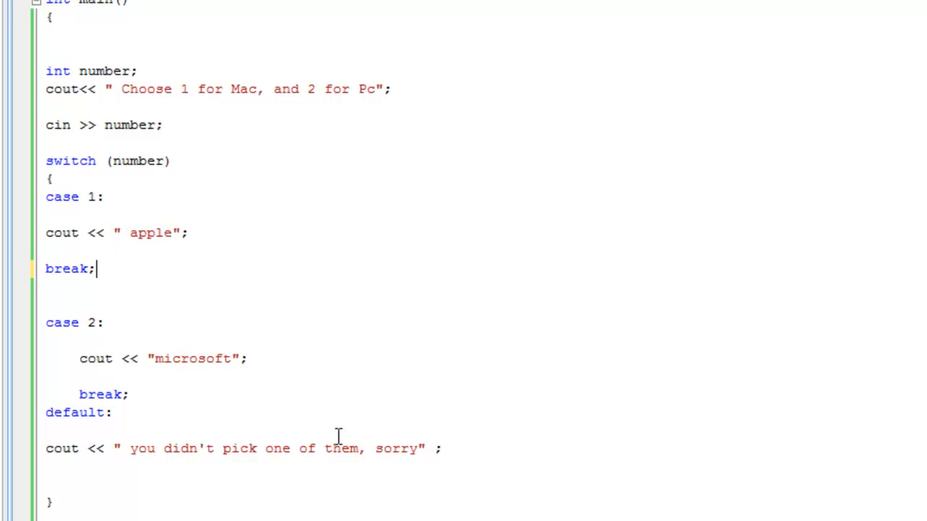
mouse_move(446, 394)
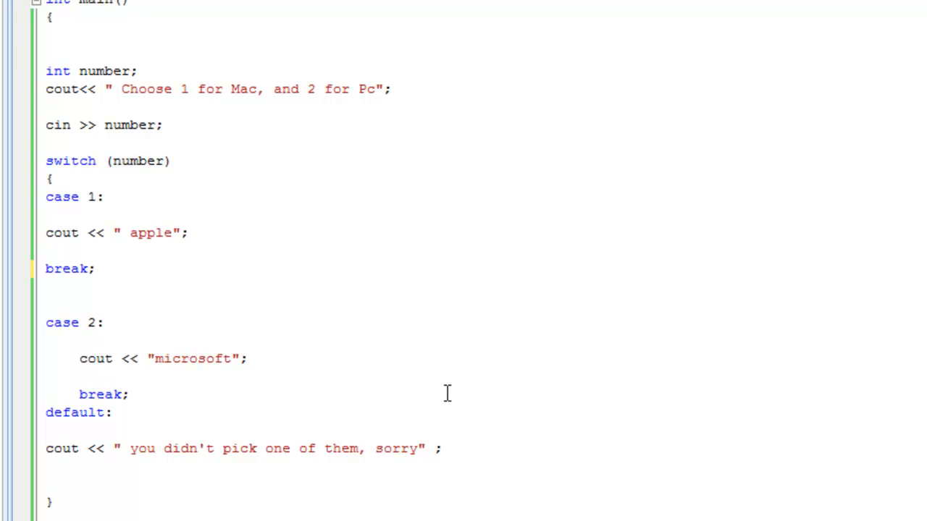
mouse_move(273, 304)
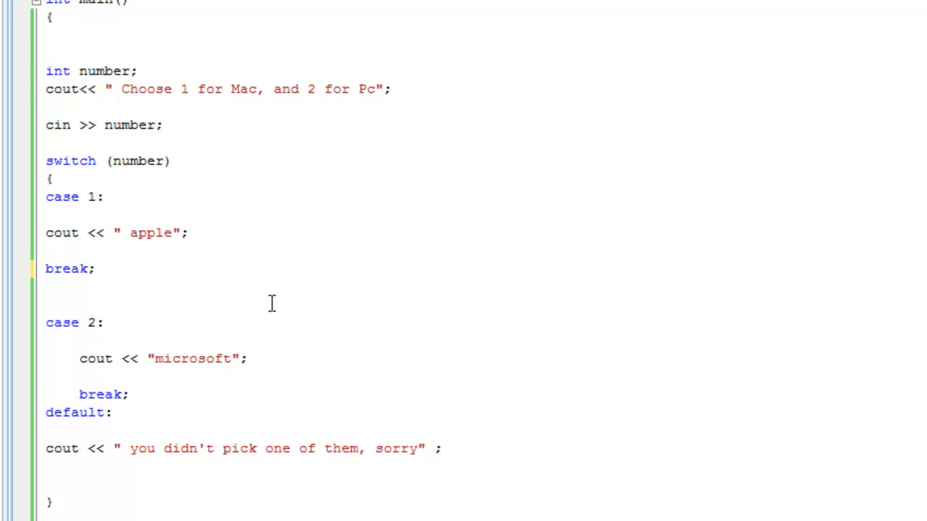
mouse_move(322, 218)
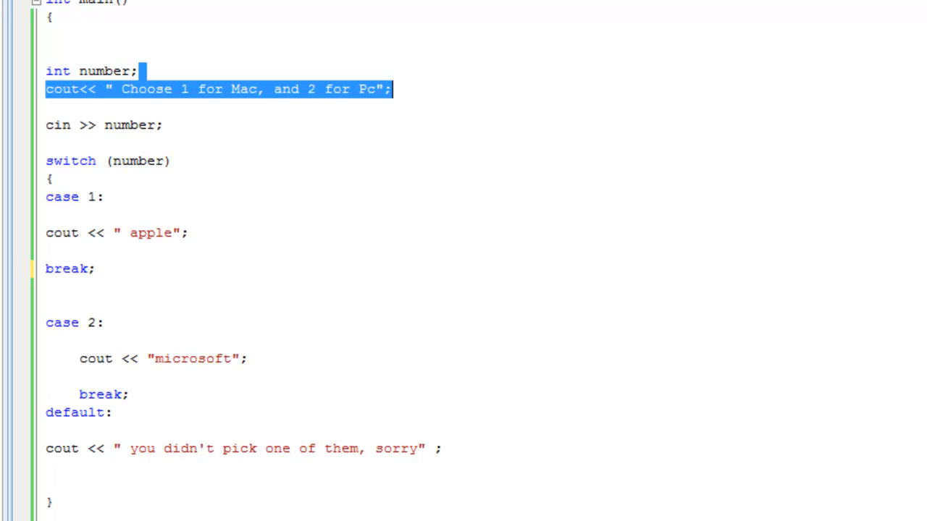
mouse_move(348, 345)
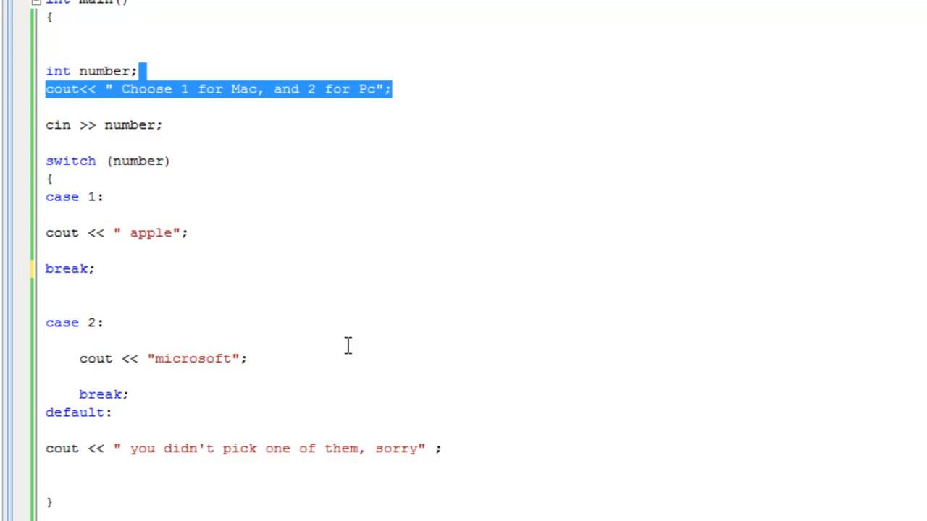
mouse_move(241, 313)
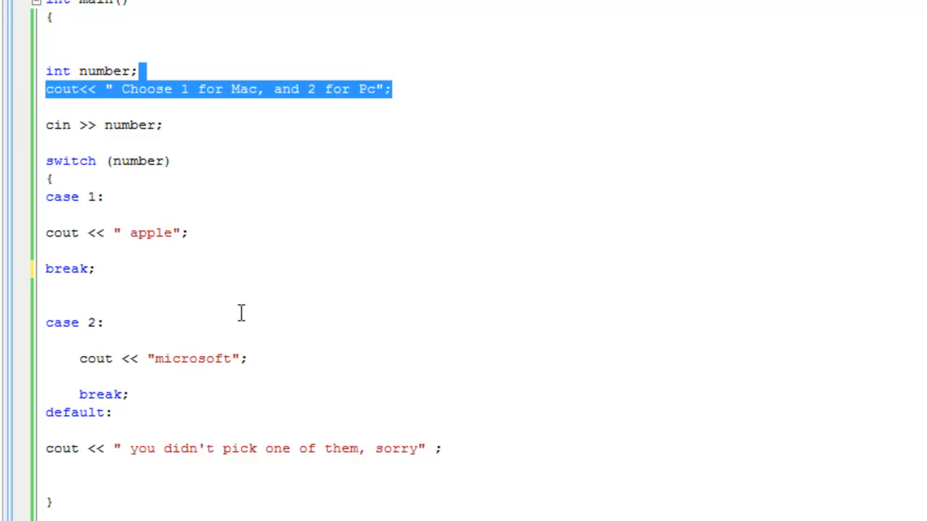
mouse_move(175, 293)
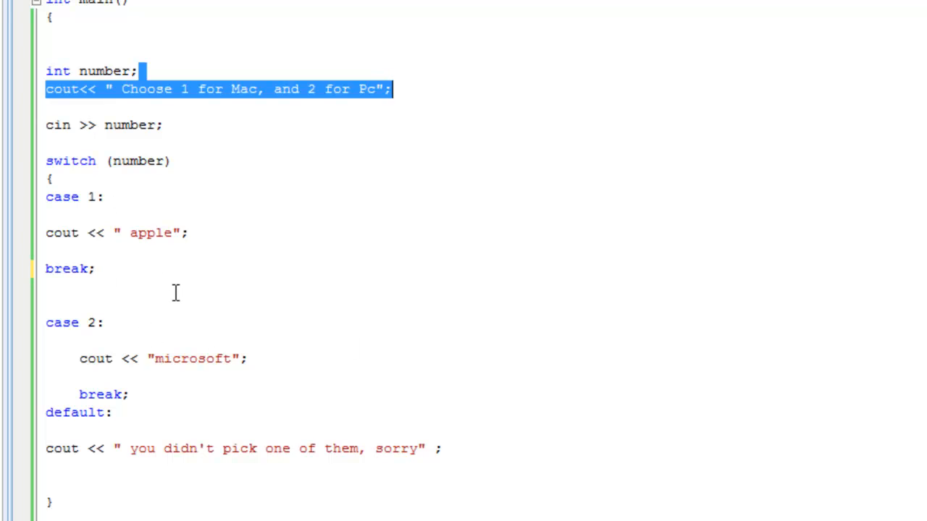